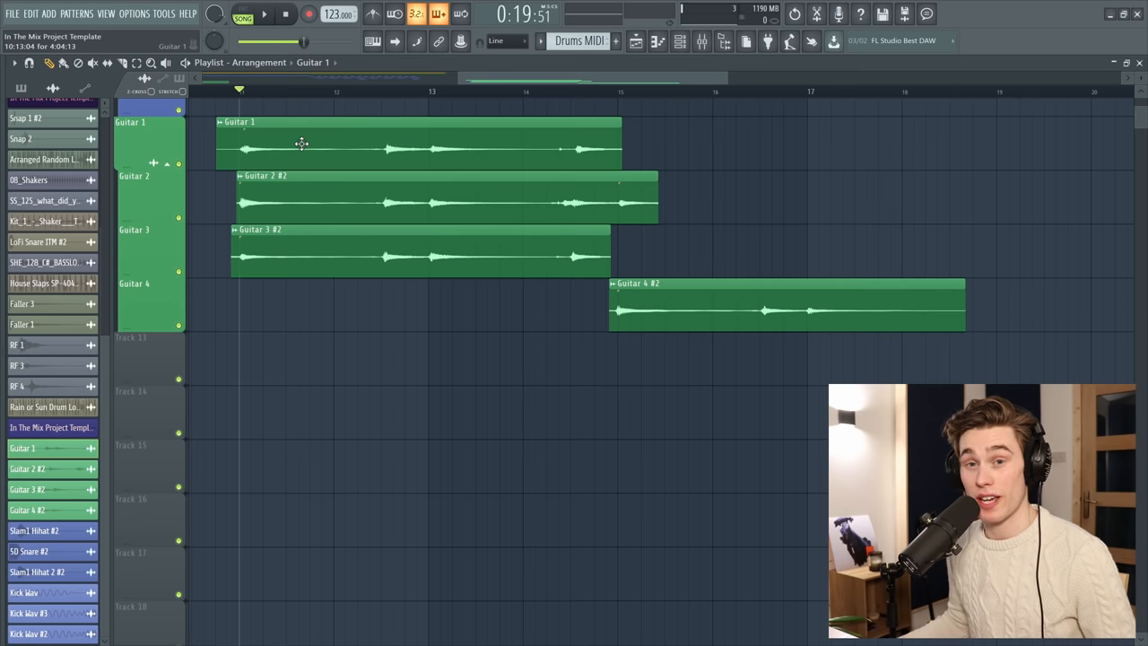
{"action": "mouse_move", "coordinate": [329, 149]}
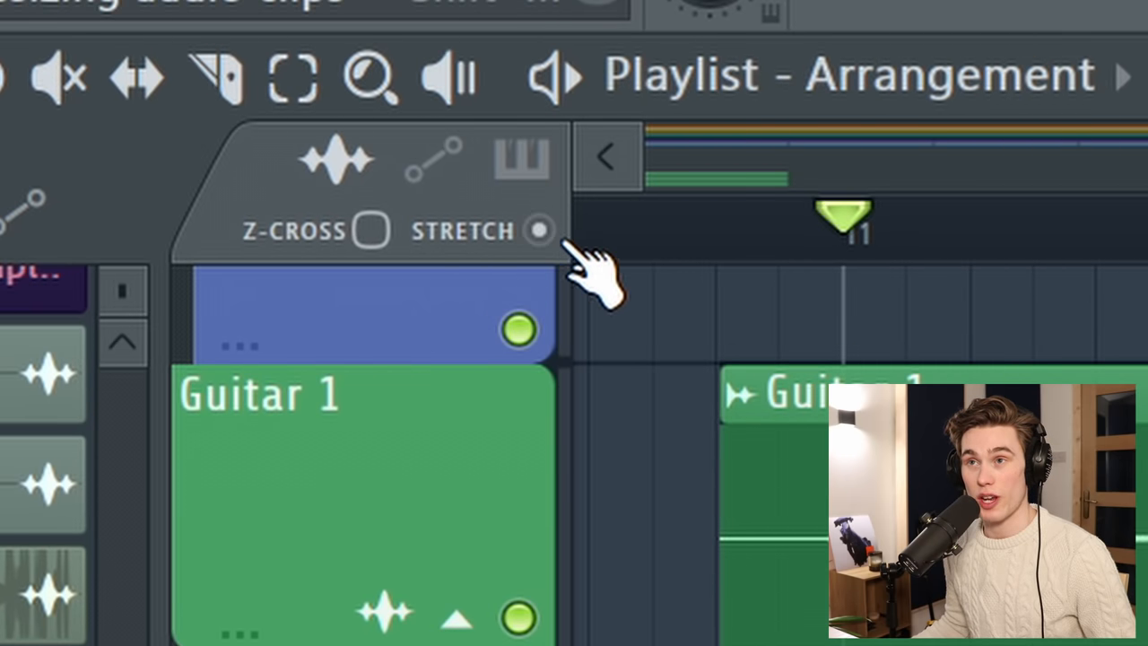
Slice the stacked guitar takes into a comp of Guitar 1, Guitar 3, then Guitar 4 sections
{"action": "left_click", "coordinate": [540, 230]}
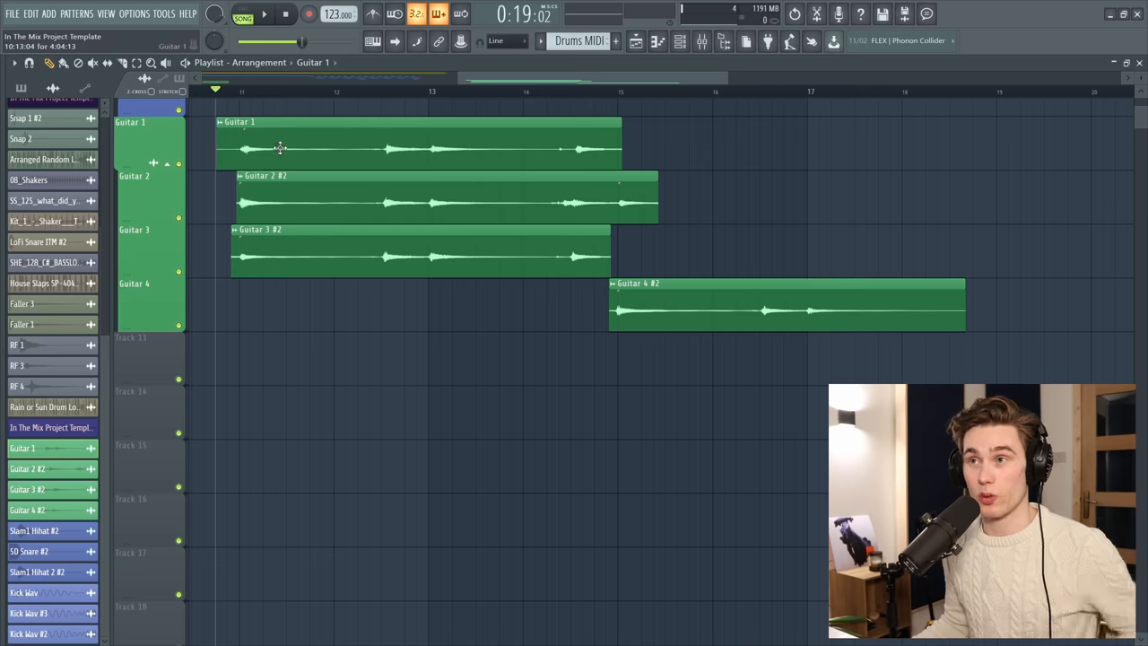
{"action": "mouse_move", "coordinate": [761, 363]}
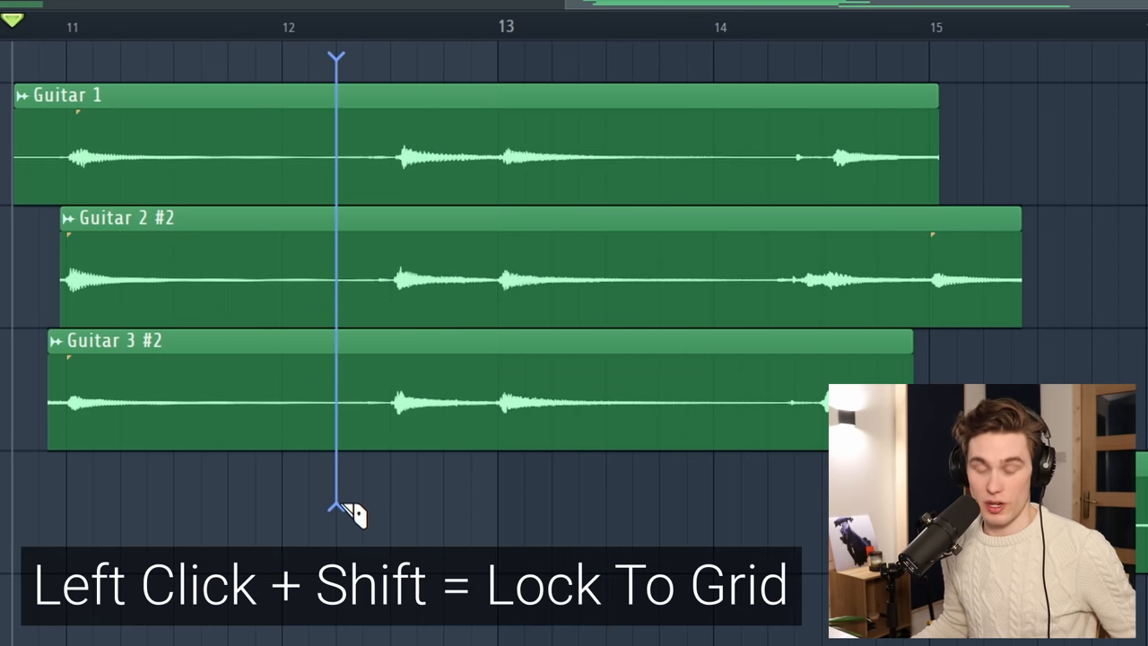
{"action": "left_click_drag", "start_coordinate": [337, 506], "coordinate": [391, 523]}
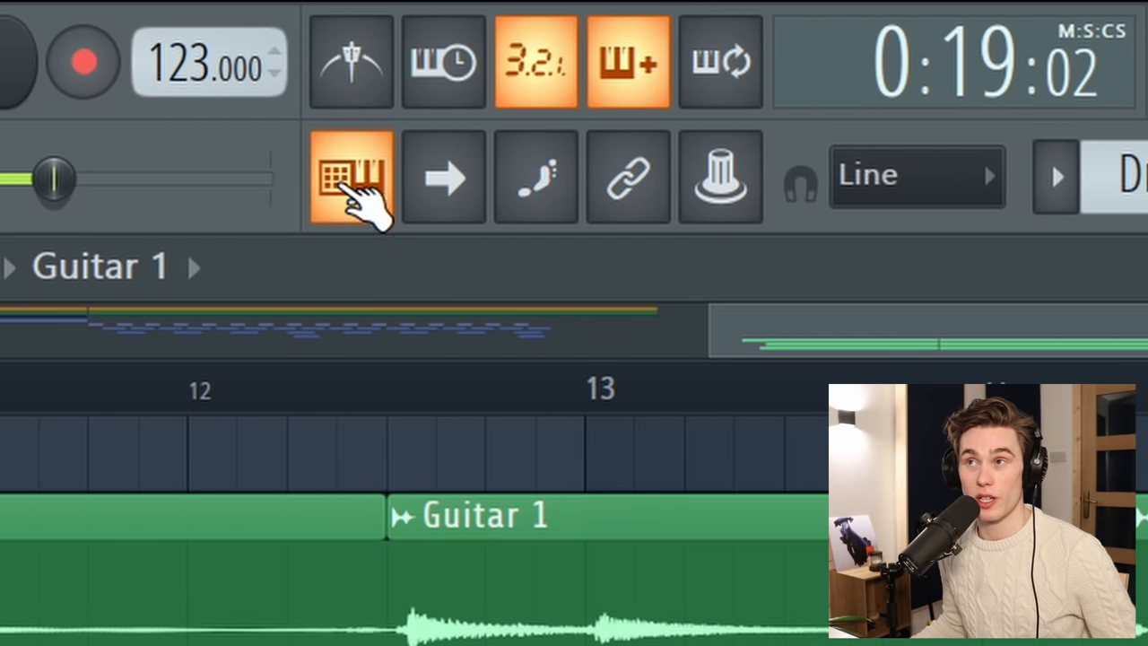
{"action": "left_click", "coordinate": [352, 176]}
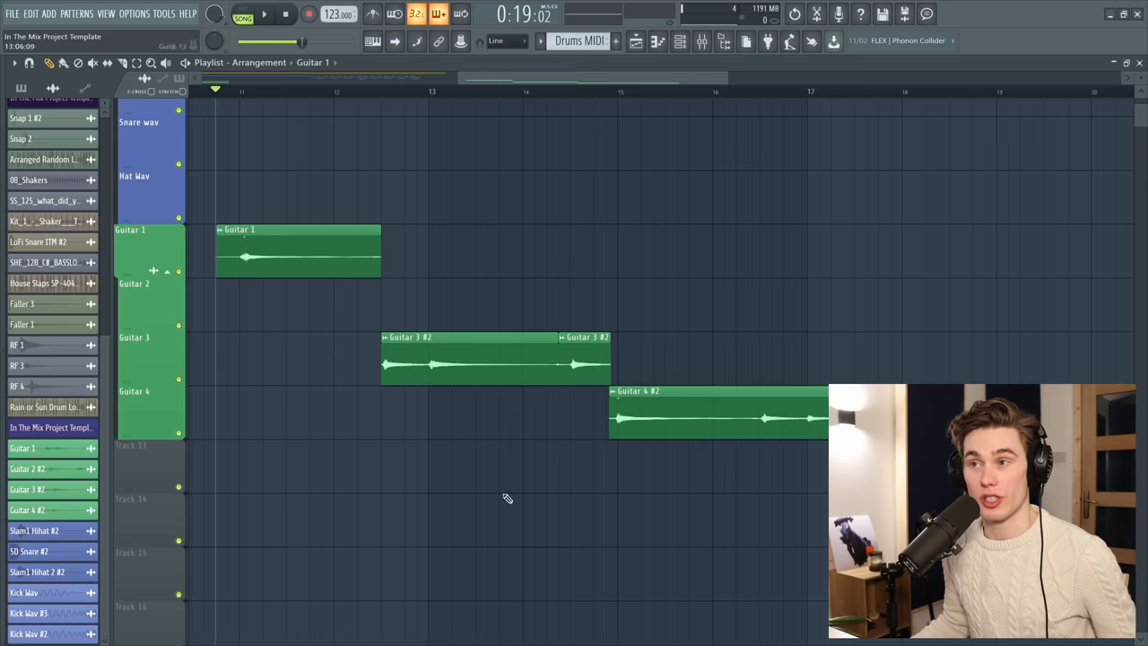
{"action": "mouse_move", "coordinate": [312, 358]}
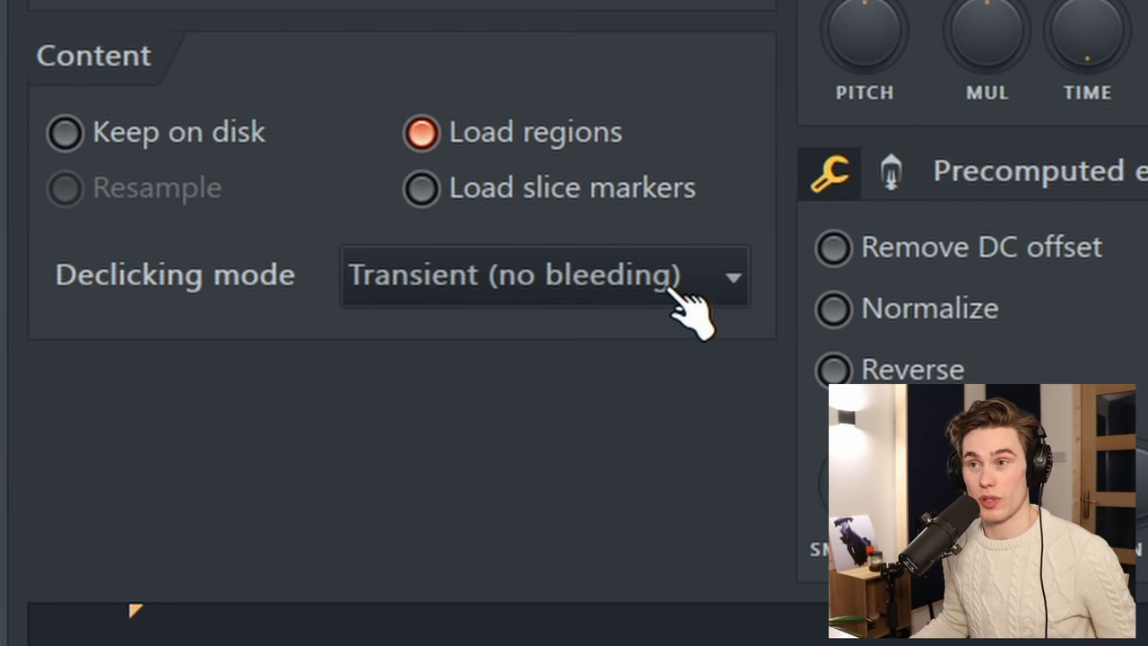
Review the clip's declicking mode and add a short fade-out to the Guitar 1 clip
{"action": "left_click", "coordinate": [545, 274]}
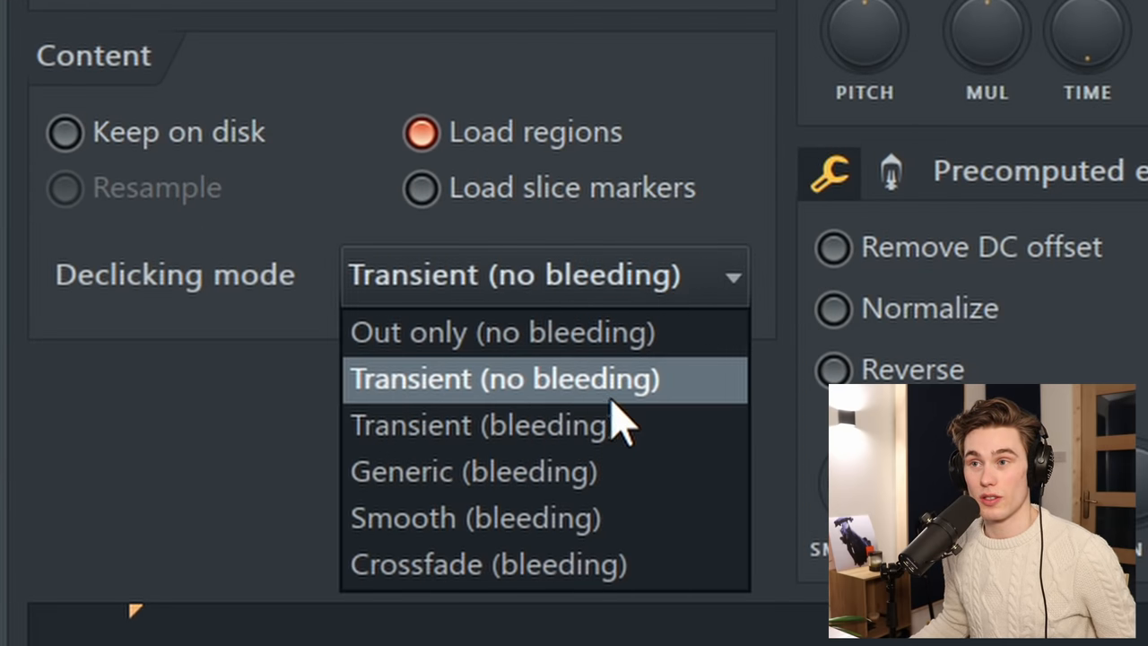
{"action": "mouse_move", "coordinate": [560, 518]}
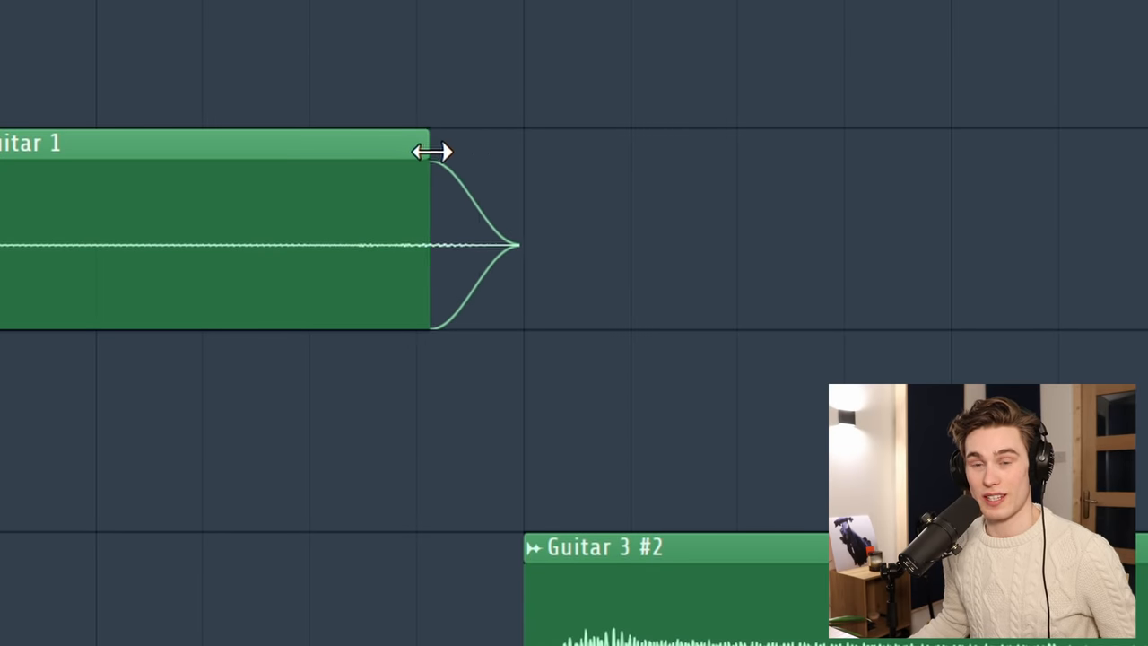
{"action": "left_click_drag", "start_coordinate": [427, 151], "coordinate": [456, 170]}
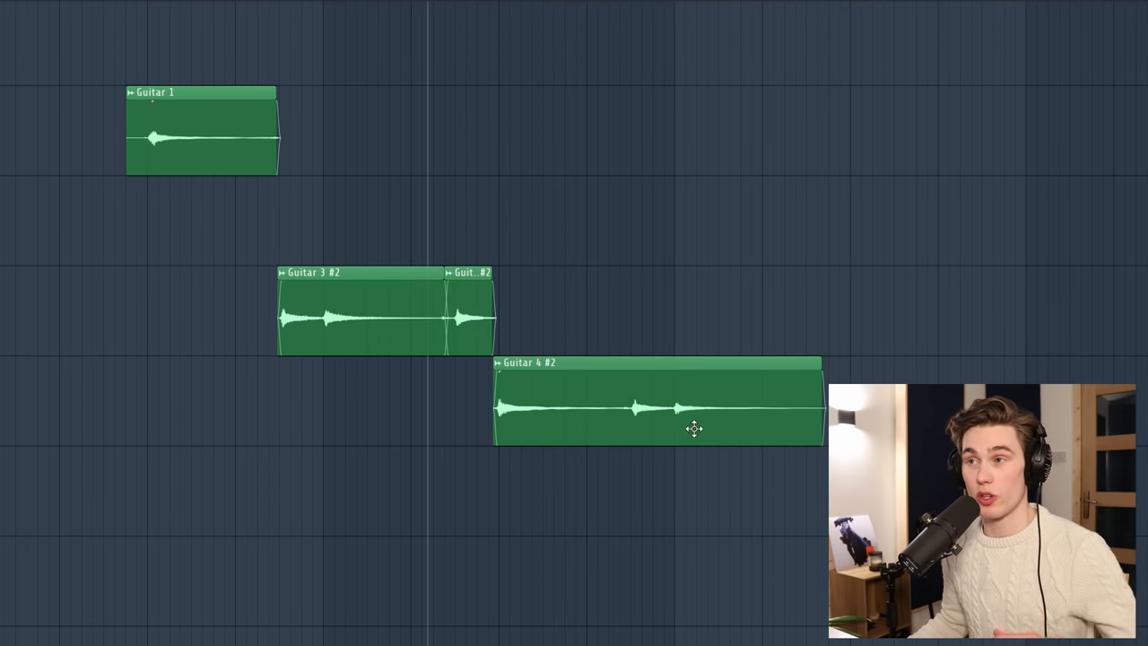
{"action": "mouse_move", "coordinate": [957, 148]}
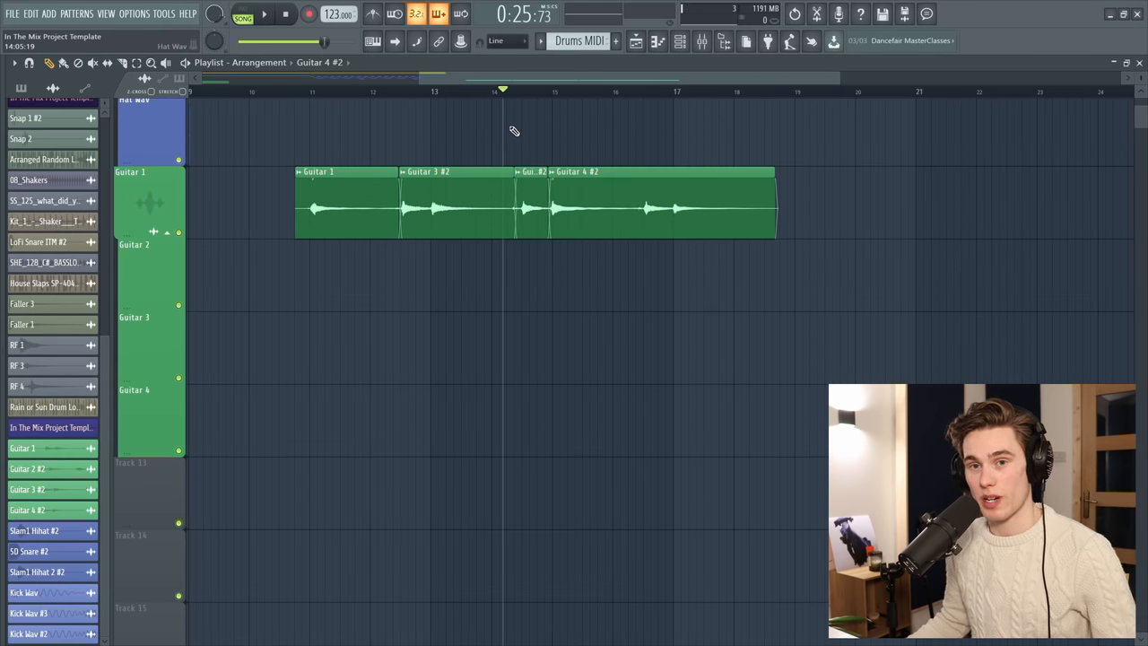
Show the mixer with F9 and select the guitar's insert channel
{"action": "key", "text": "f9"}
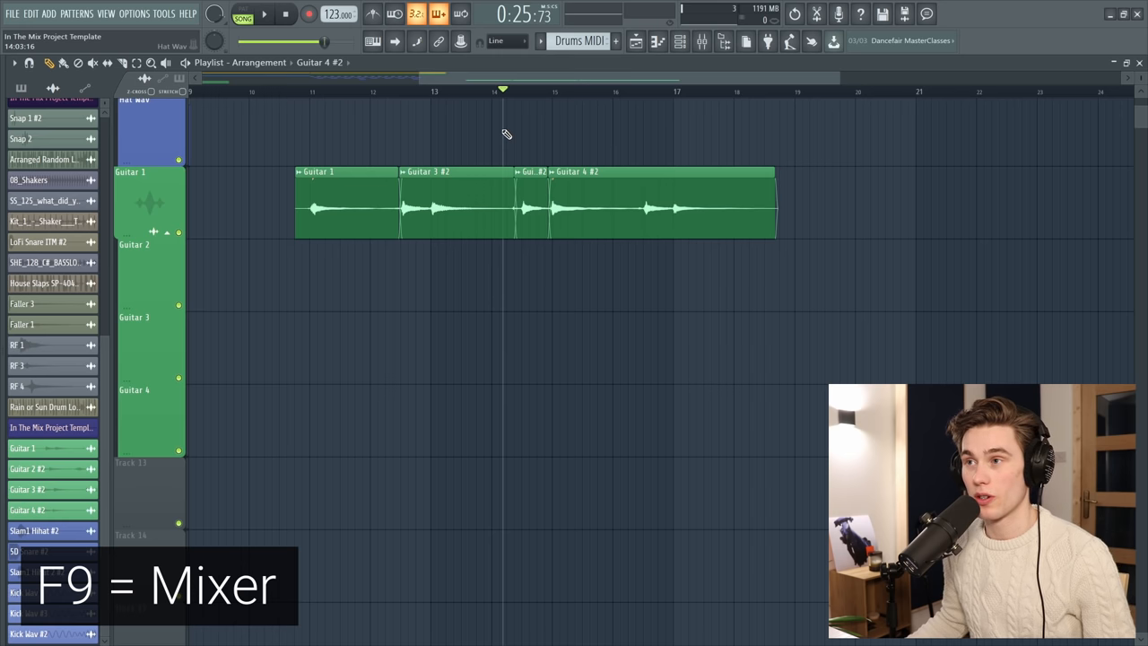
{"action": "key", "text": "F9"}
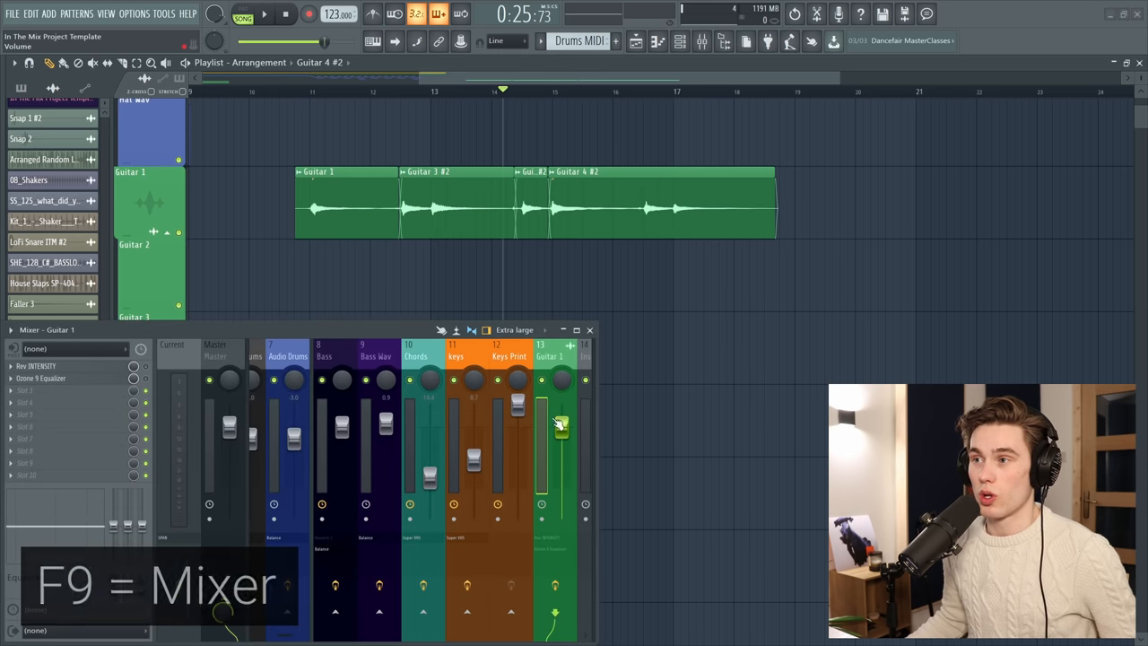
{"action": "left_click", "coordinate": [309, 90]}
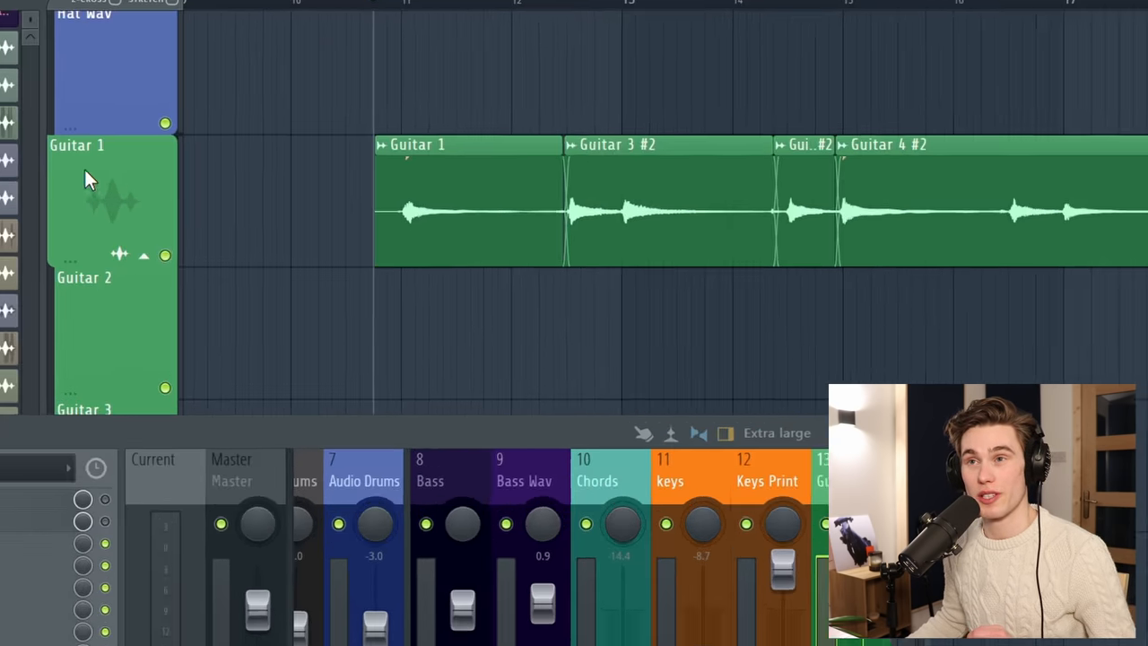
Start consolidating the Guitar 1 track from track start via its header menu
{"action": "right_click", "coordinate": [90, 180]}
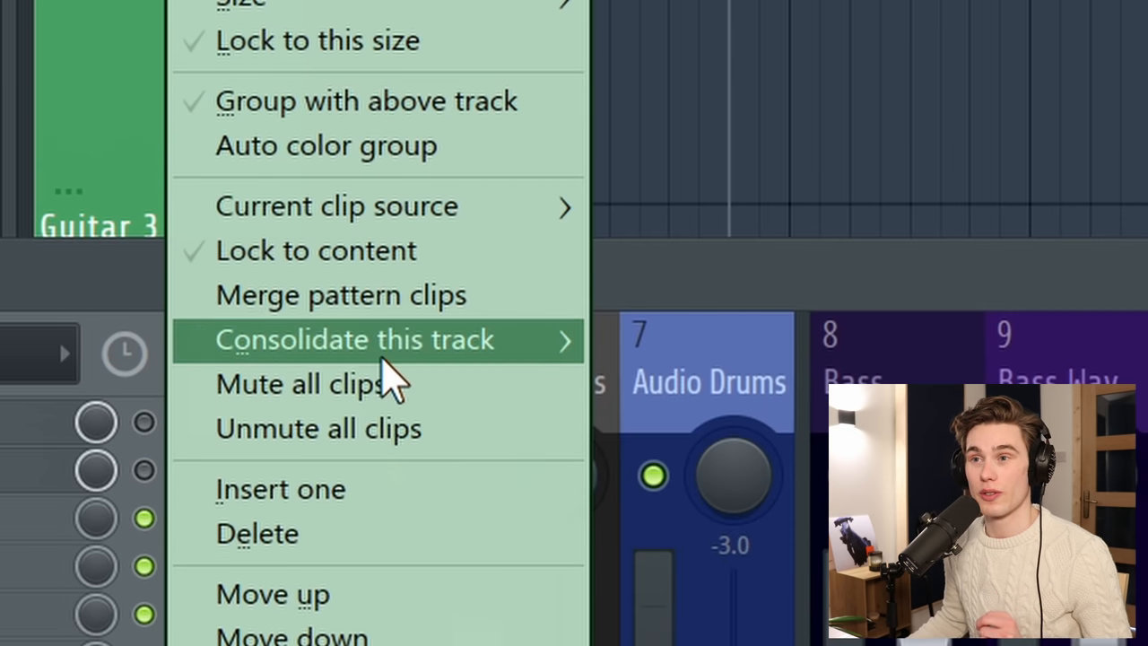
{"action": "mouse_move", "coordinate": [377, 339]}
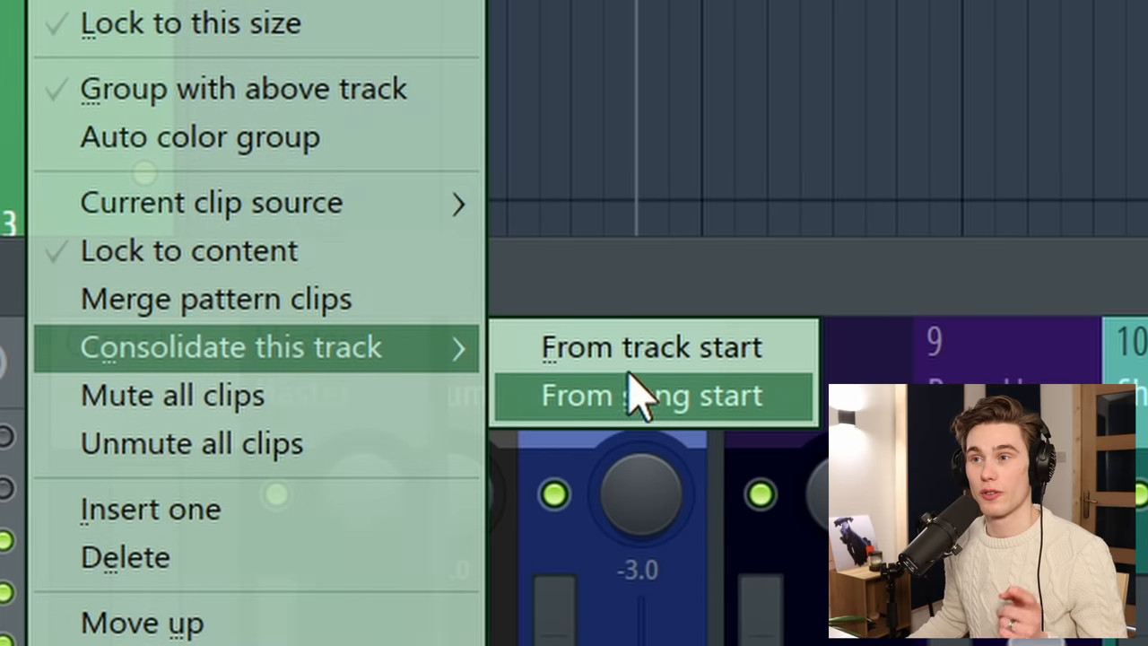
{"action": "mouse_move", "coordinate": [678, 409]}
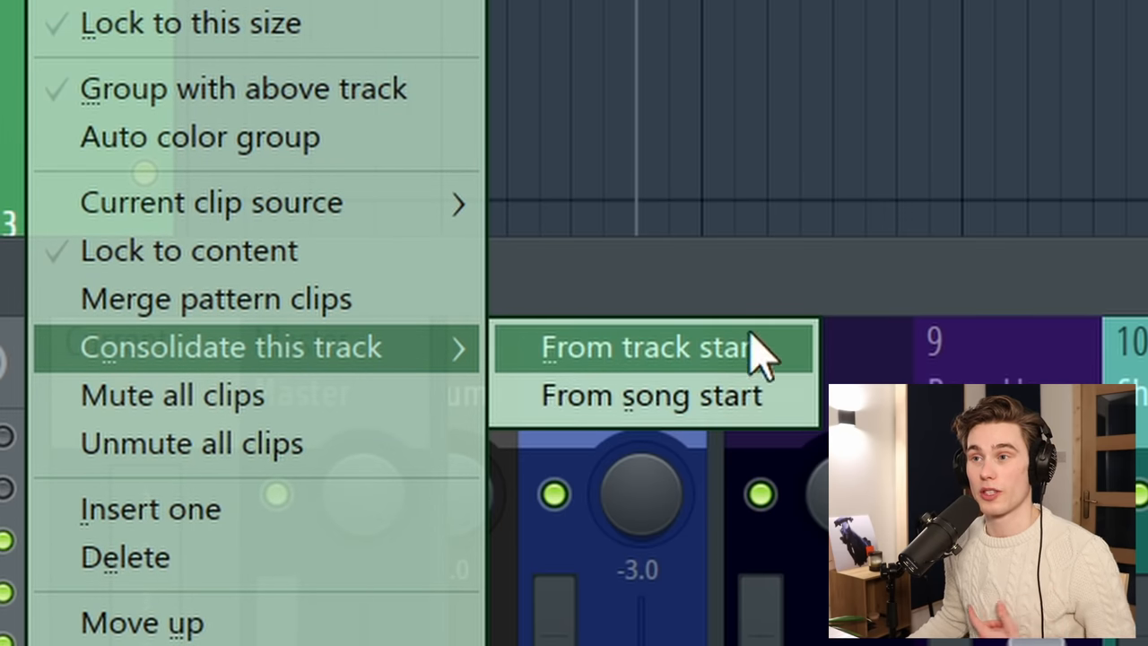
{"action": "left_click", "coordinate": [649, 347]}
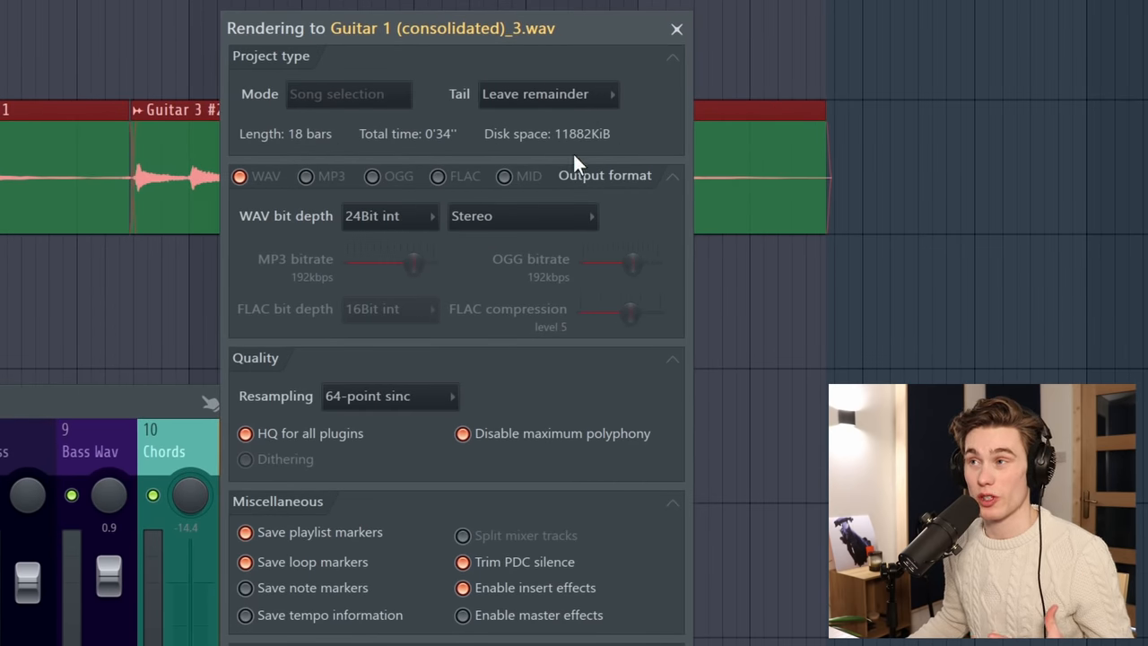
Set the render to leave the tail remainder, 24-bit int WAV and 128-point sinc resampling
{"action": "left_click", "coordinate": [547, 93]}
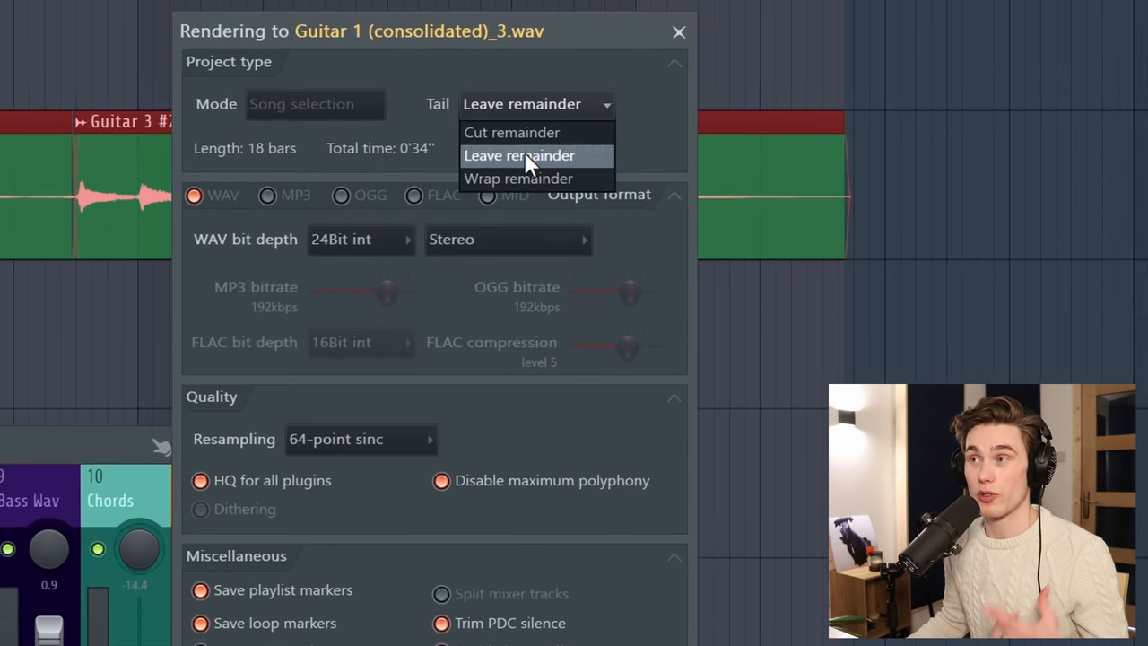
{"action": "left_click", "coordinate": [518, 154]}
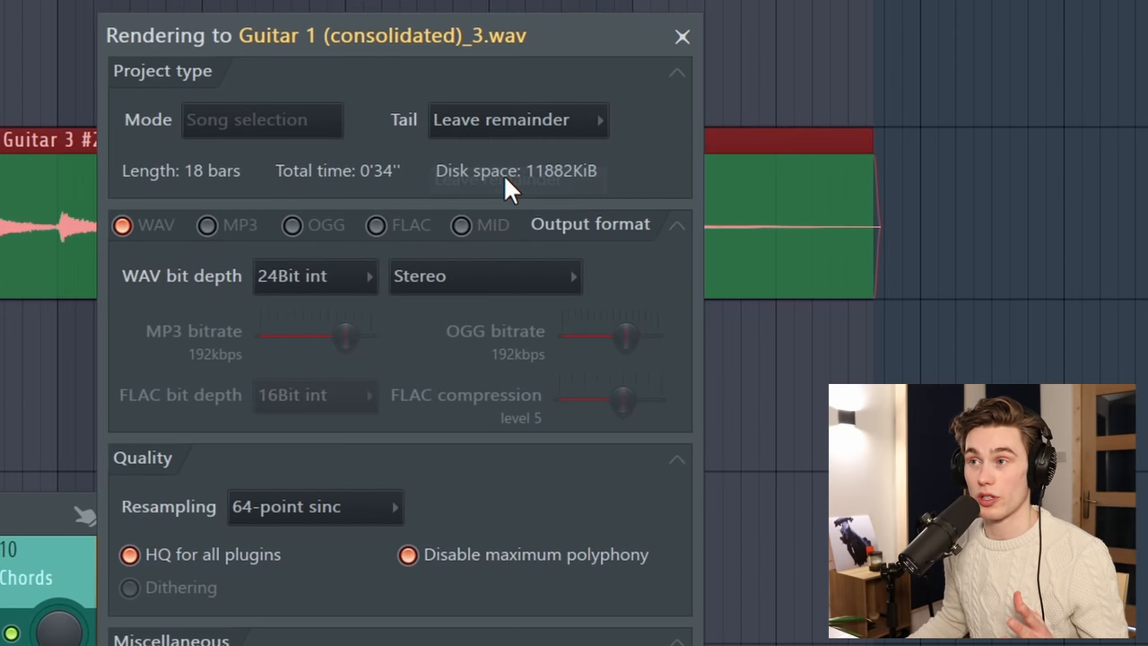
{"action": "left_click", "coordinate": [314, 276]}
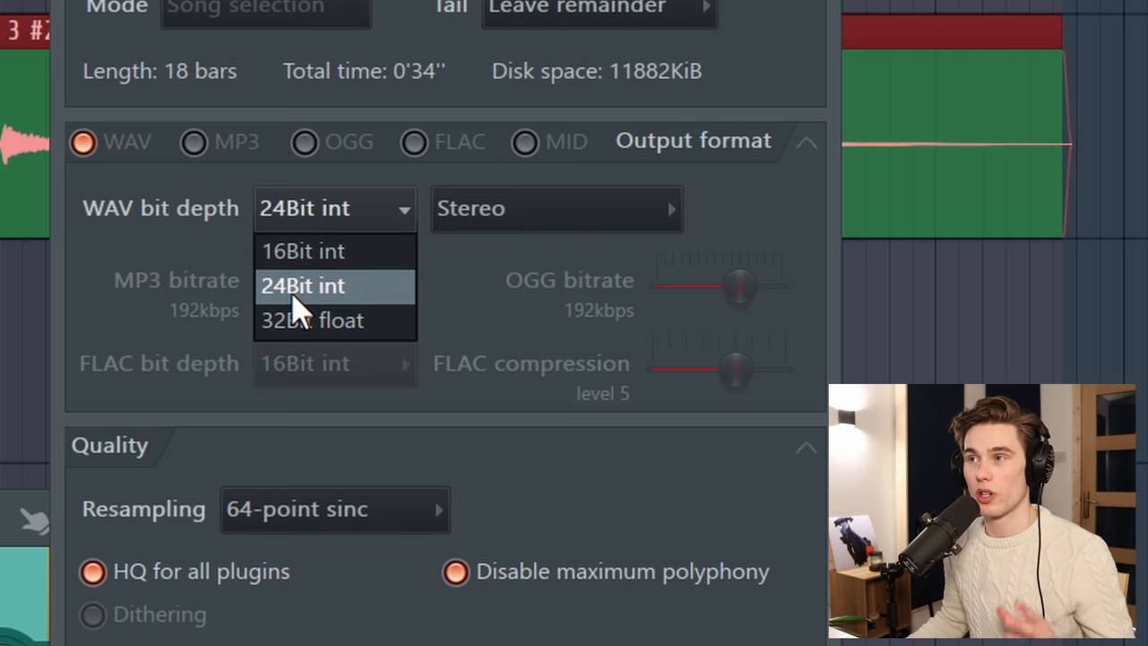
{"action": "left_click", "coordinate": [301, 285]}
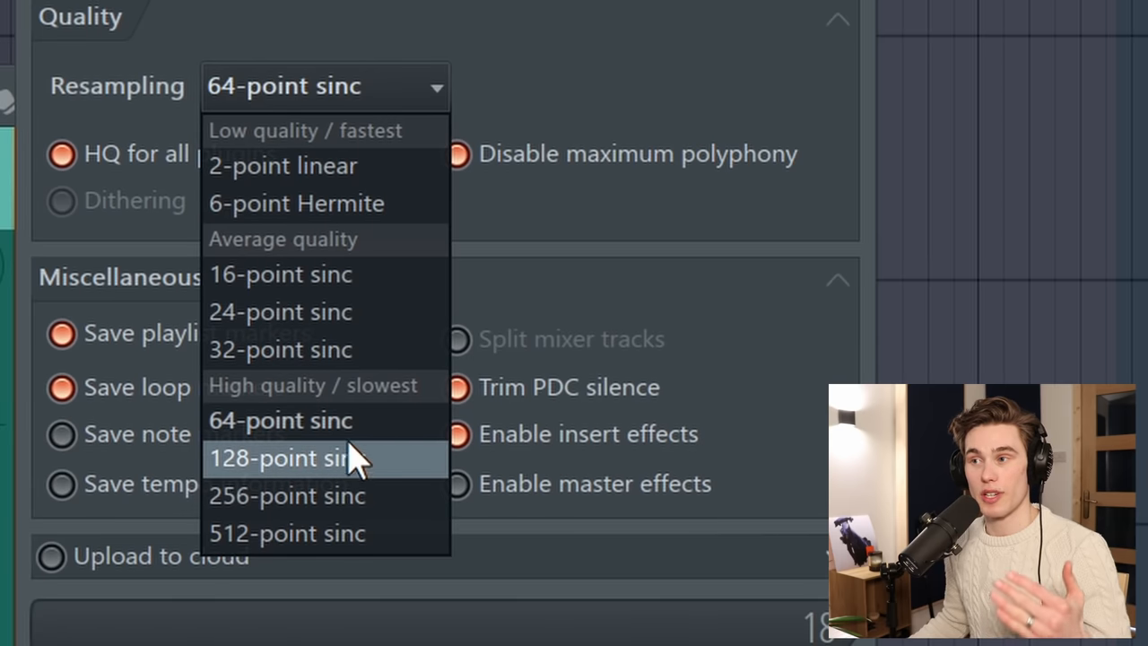
{"action": "mouse_move", "coordinate": [377, 470]}
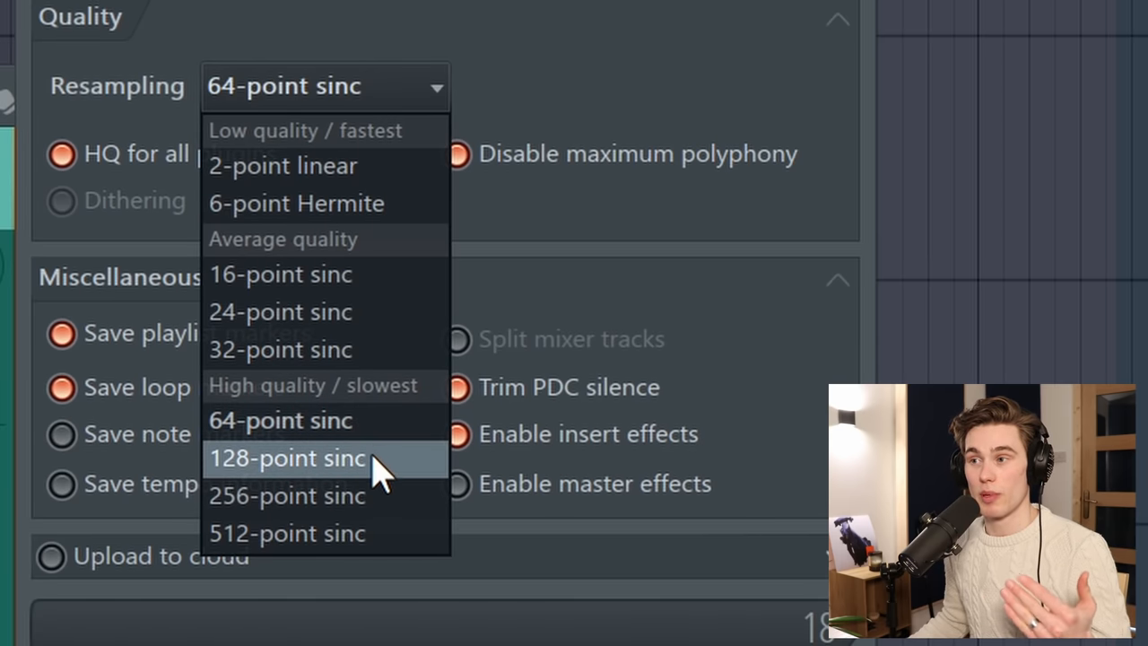
{"action": "left_click", "coordinate": [286, 457]}
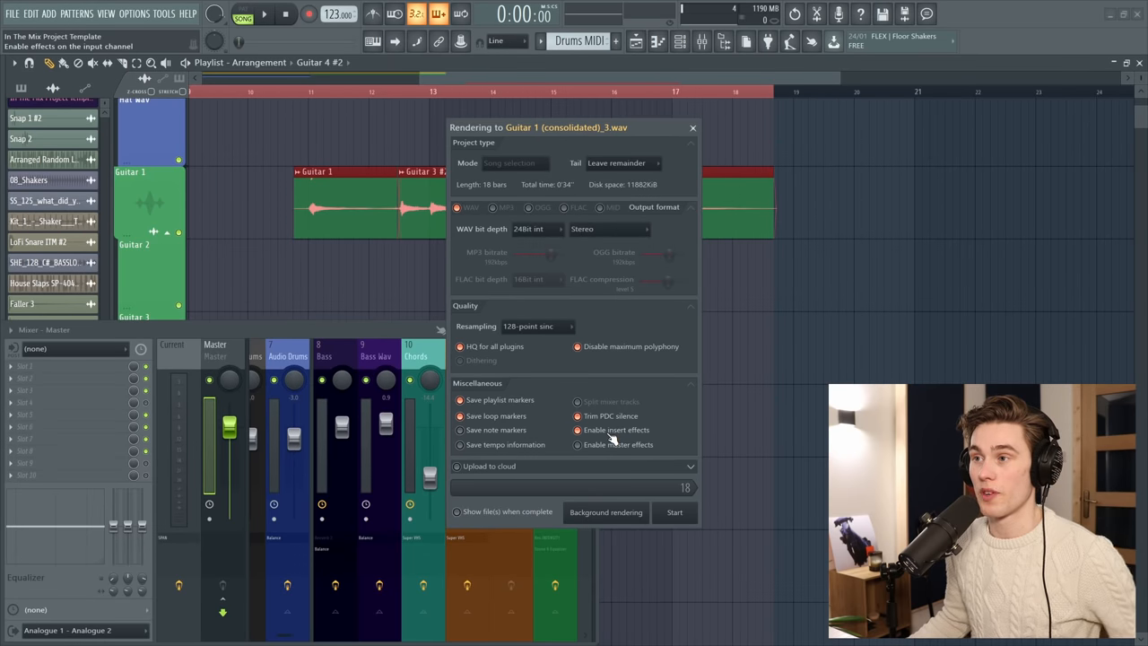
Render the consolidation, then consolidate the selected comp clips with Ctrl+Alt+C and render again
{"action": "left_click", "coordinate": [674, 513]}
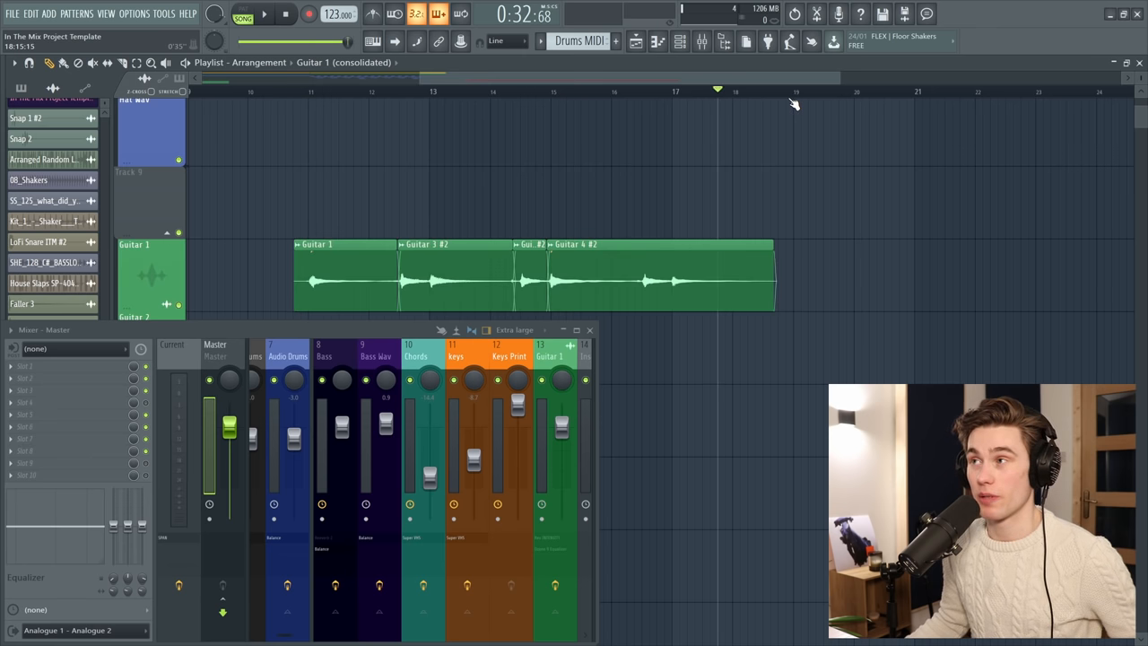
{"action": "left_click", "coordinate": [789, 94]}
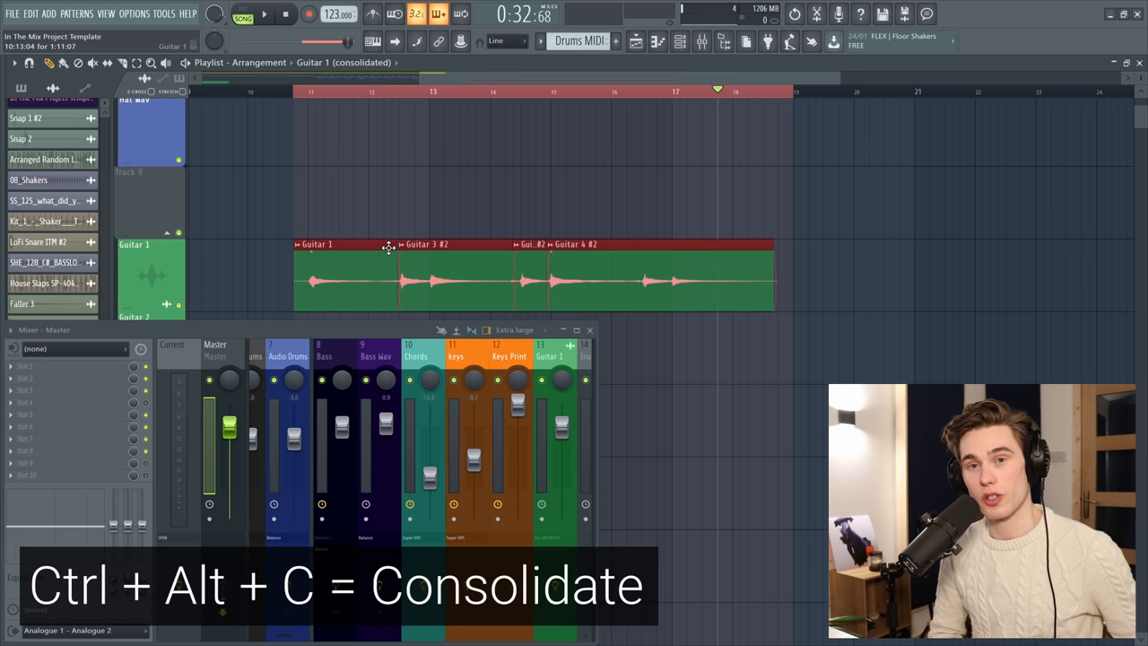
{"action": "key", "text": "ctrl+alt+c"}
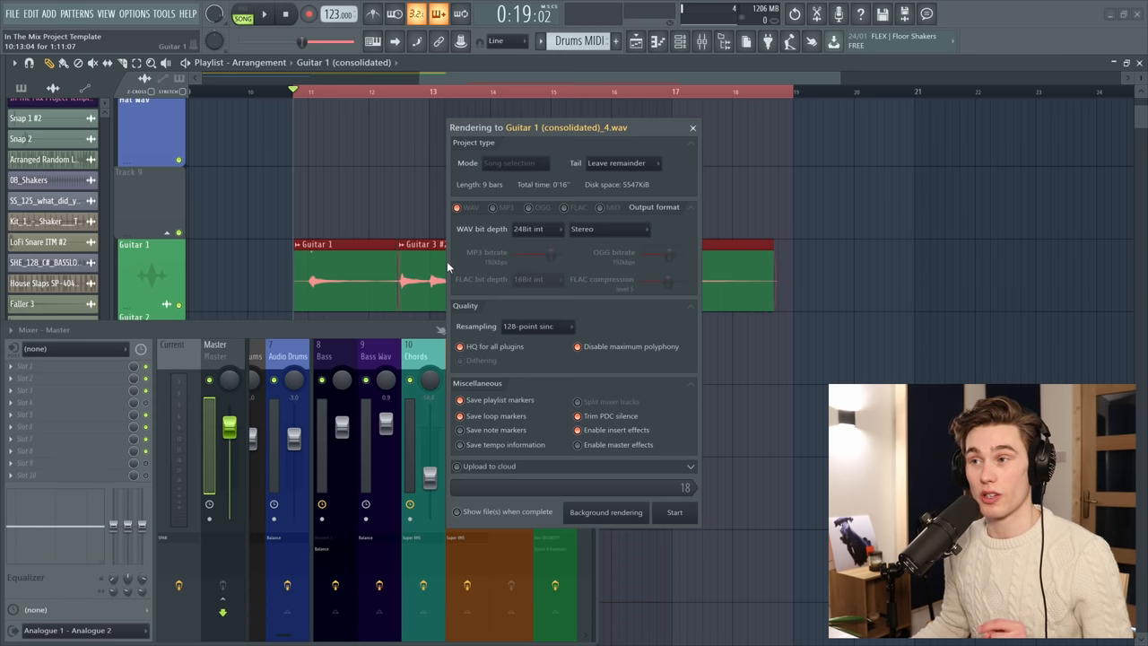
{"action": "left_click", "coordinate": [674, 513]}
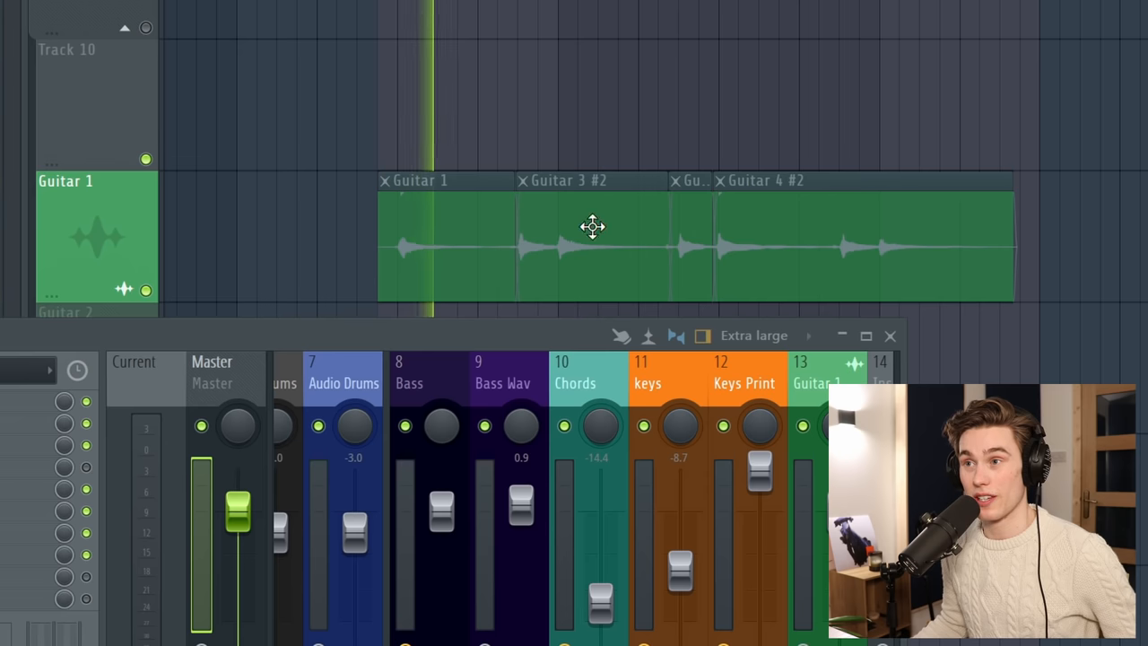
{"action": "mouse_move", "coordinate": [161, 291]}
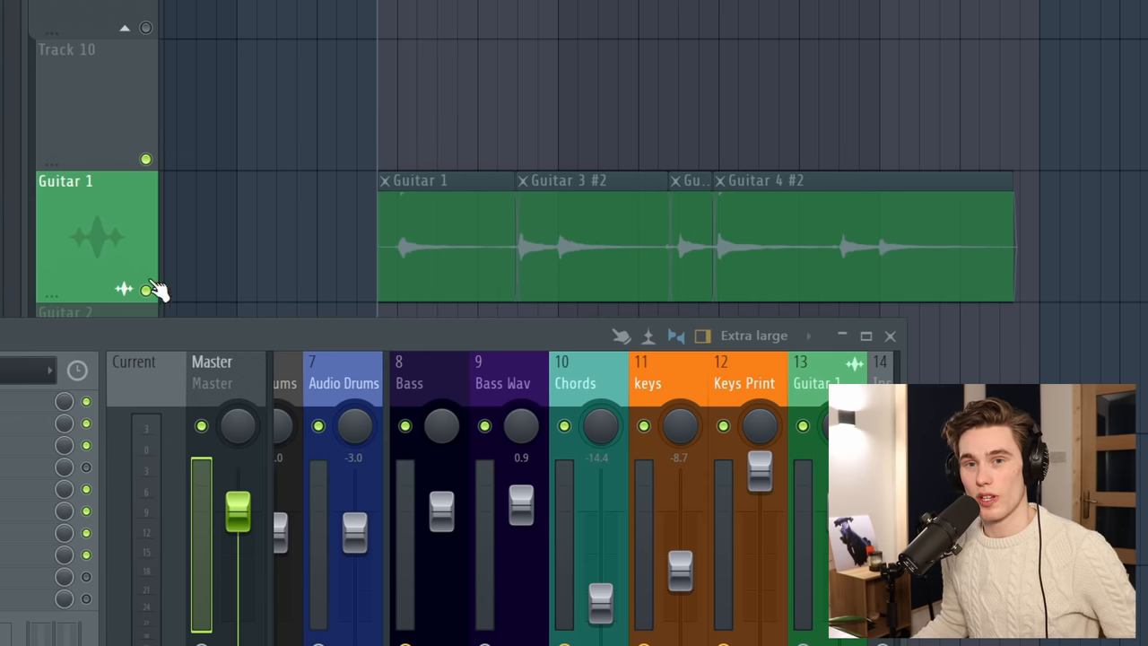
{"action": "key", "text": "t"}
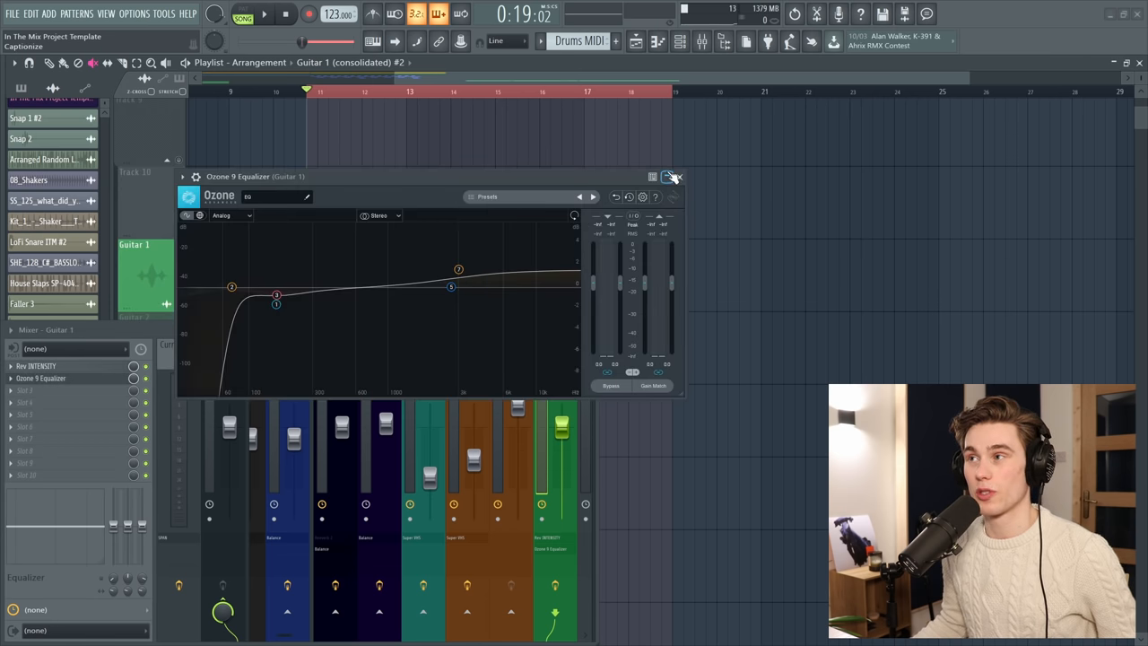
{"action": "left_click", "coordinate": [674, 176]}
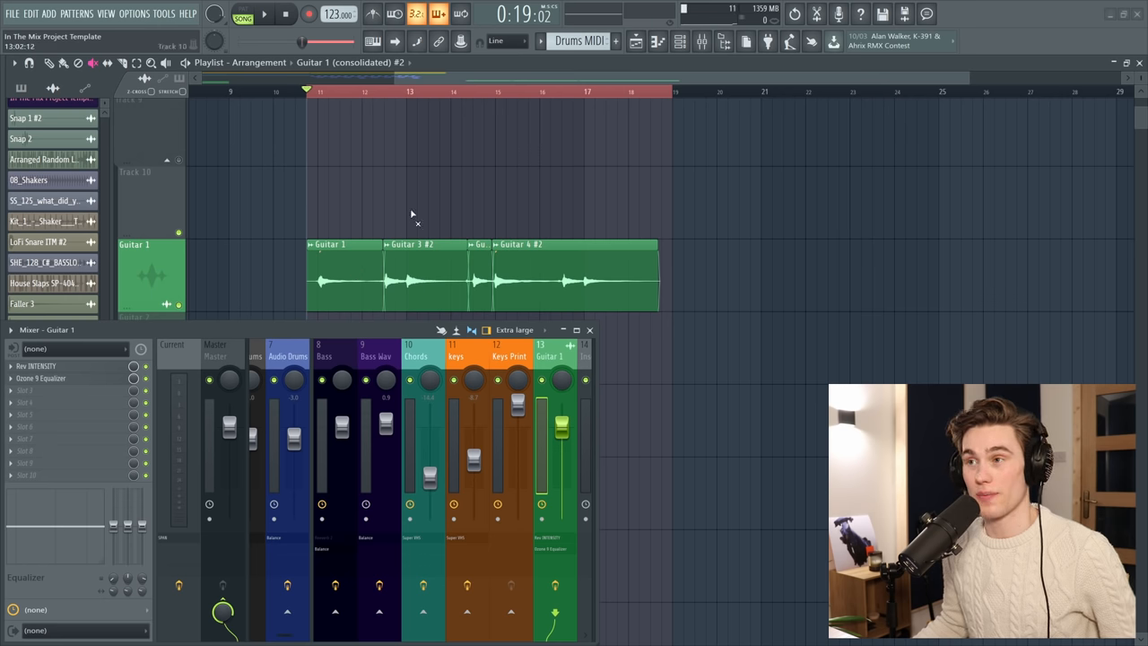
{"action": "left_click", "coordinate": [264, 15]}
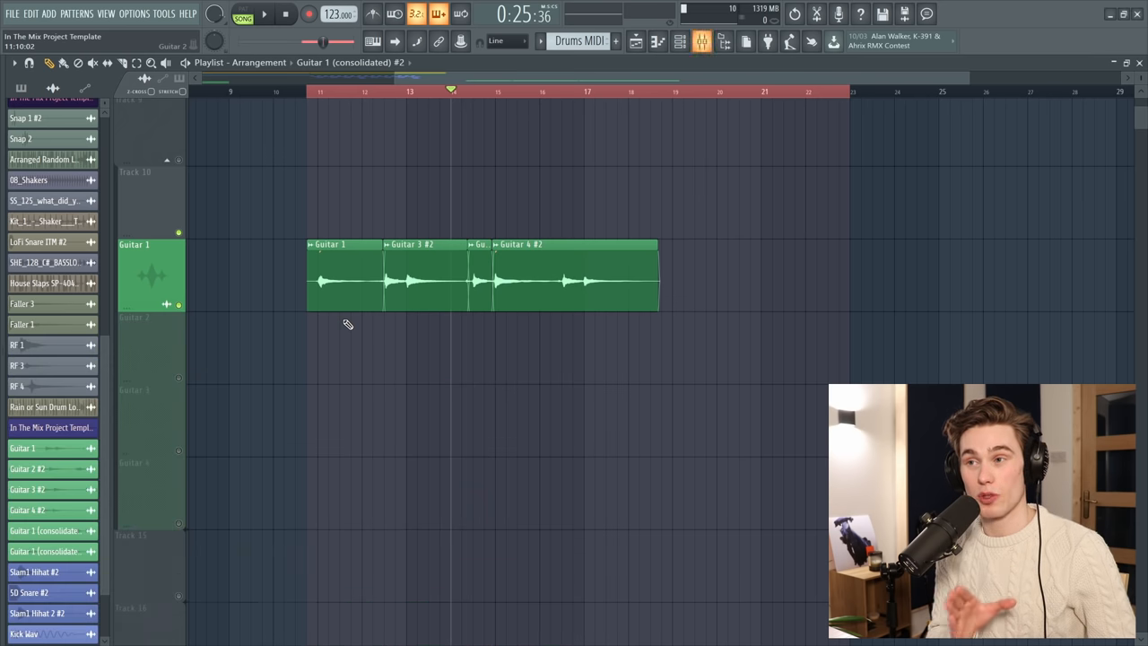
Bring the mixer back and switch its layout to Compact, then back to Extra large
{"action": "key", "text": "f9"}
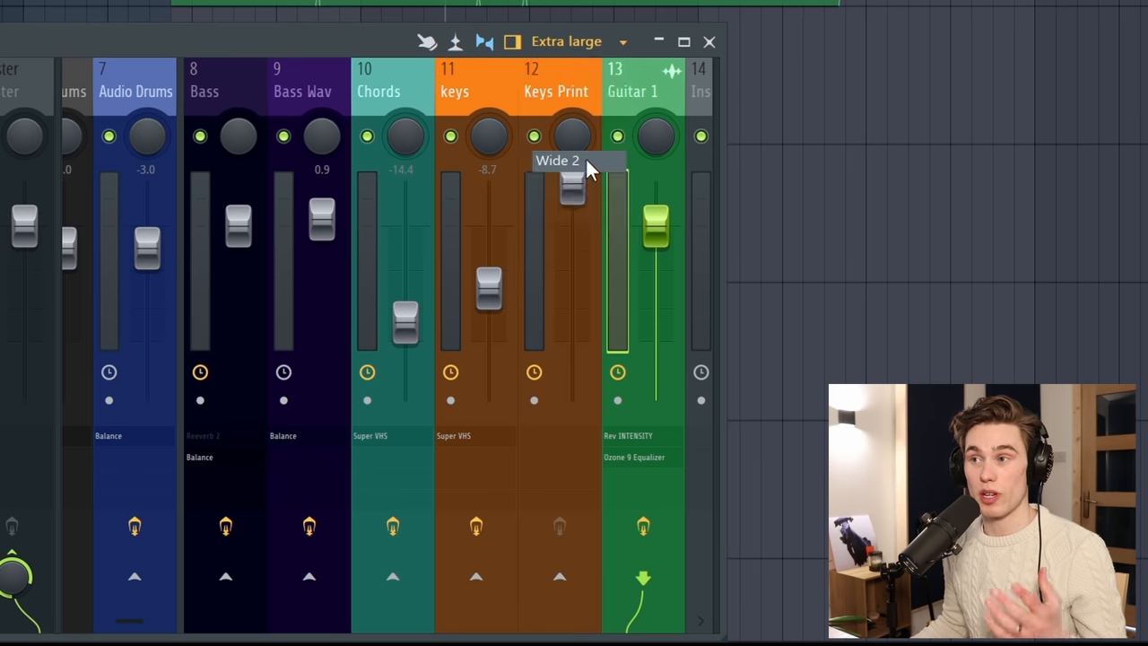
{"action": "left_click", "coordinate": [620, 42]}
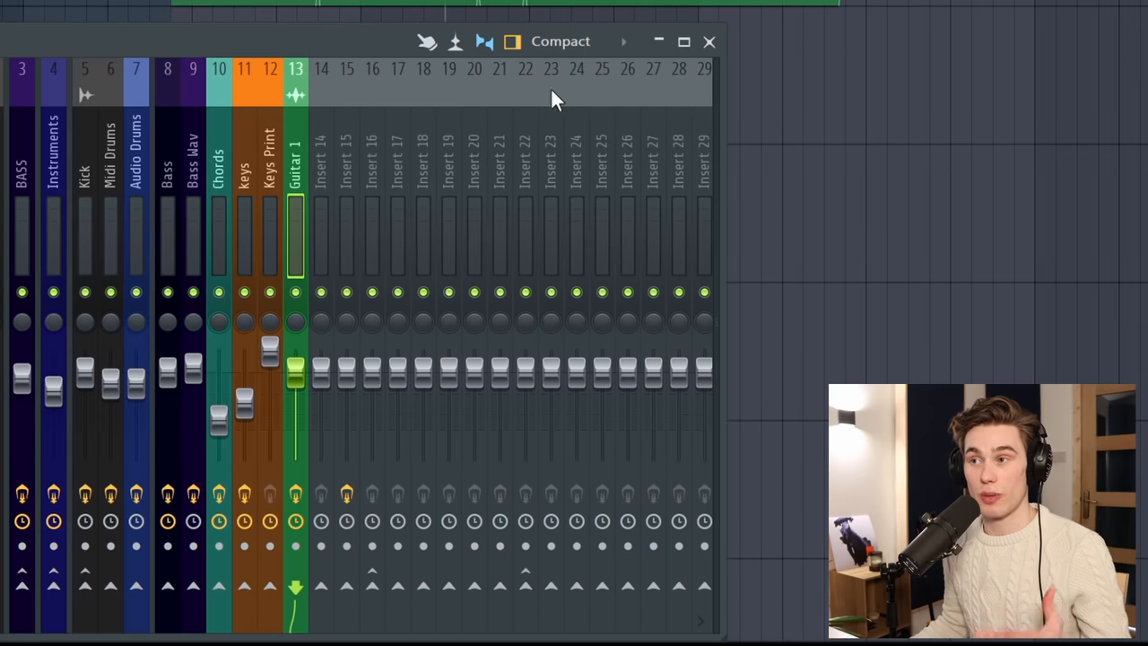
{"action": "left_click", "coordinate": [574, 41]}
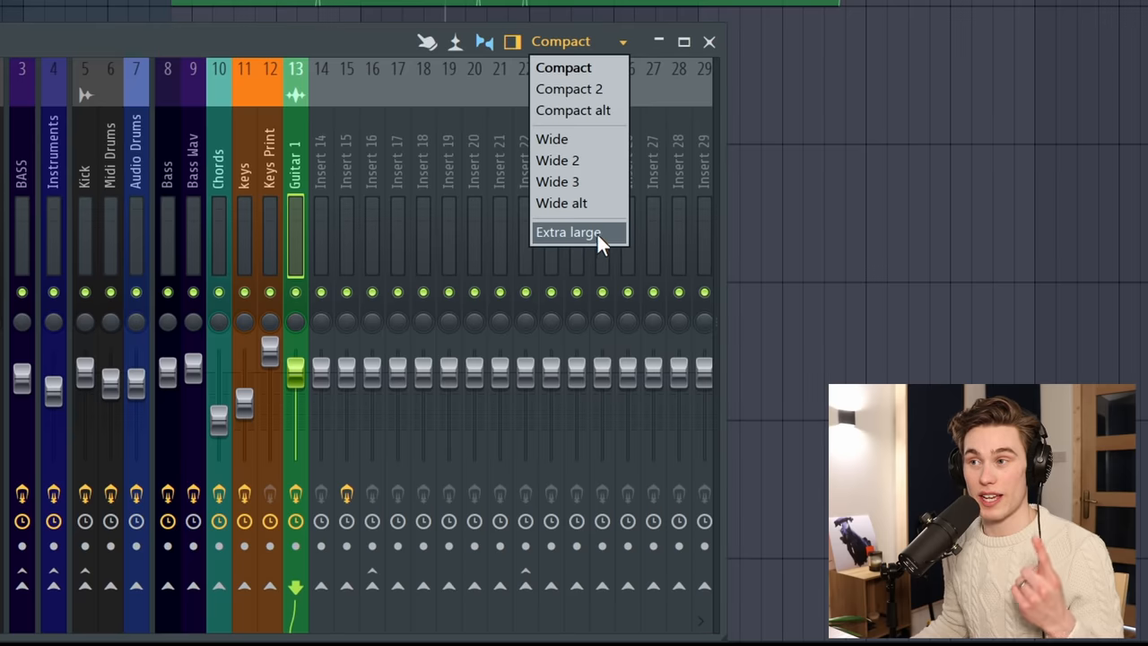
{"action": "left_click", "coordinate": [566, 231]}
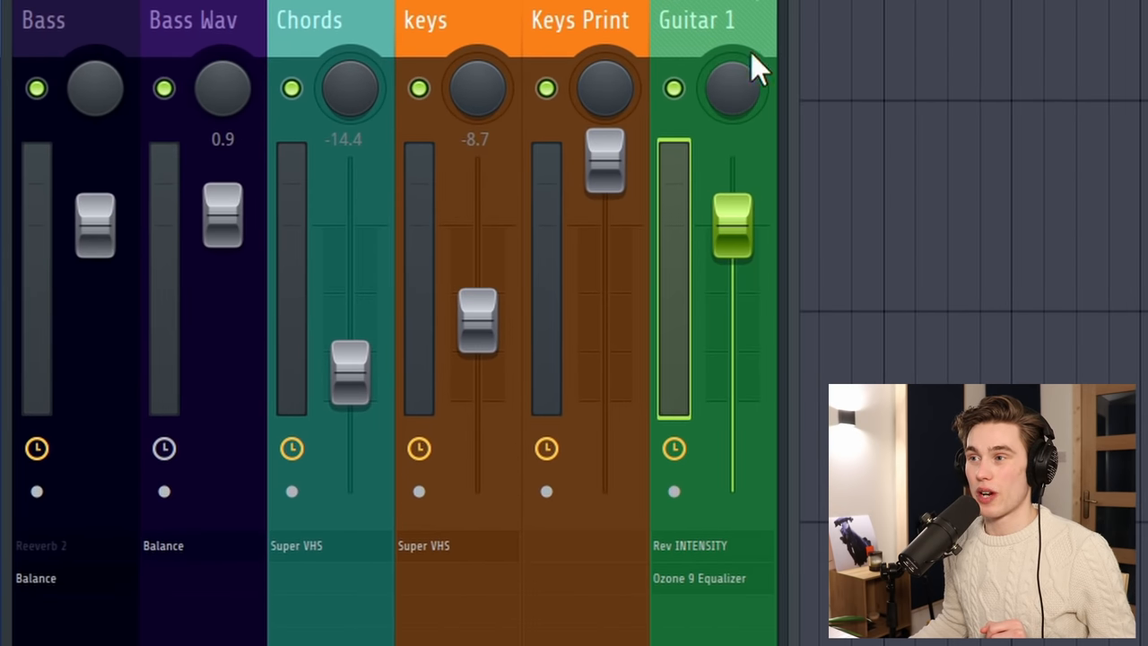
{"action": "mouse_move", "coordinate": [674, 492]}
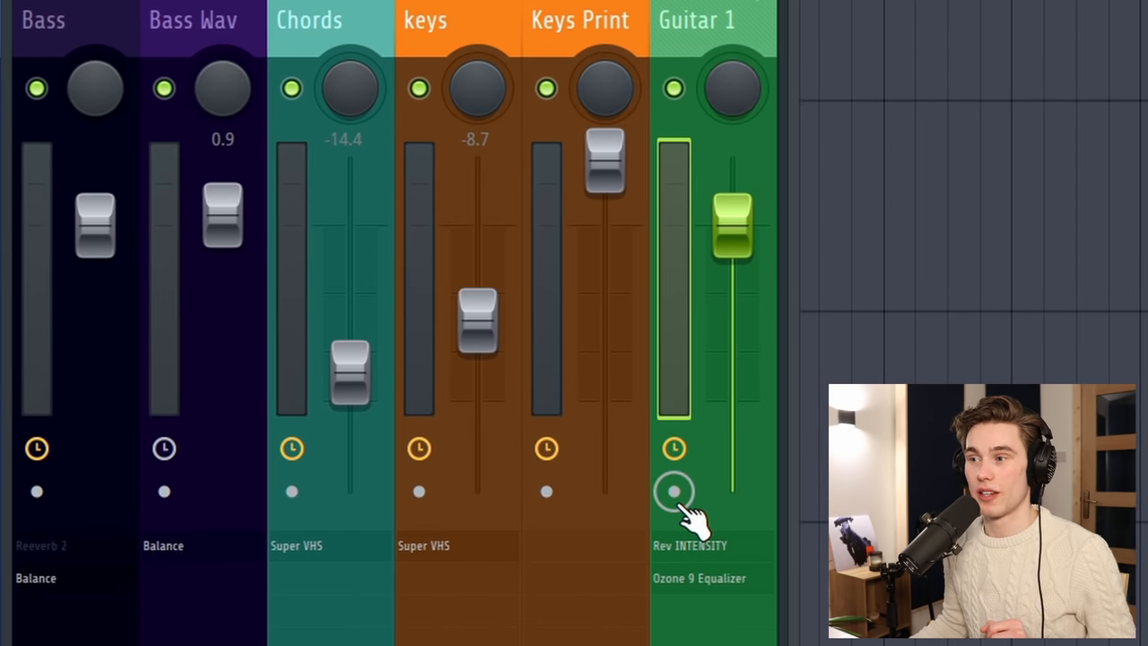
Arm the Guitar 1 mixer track for disk recording and choose Render to wave file
{"action": "left_click", "coordinate": [674, 492]}
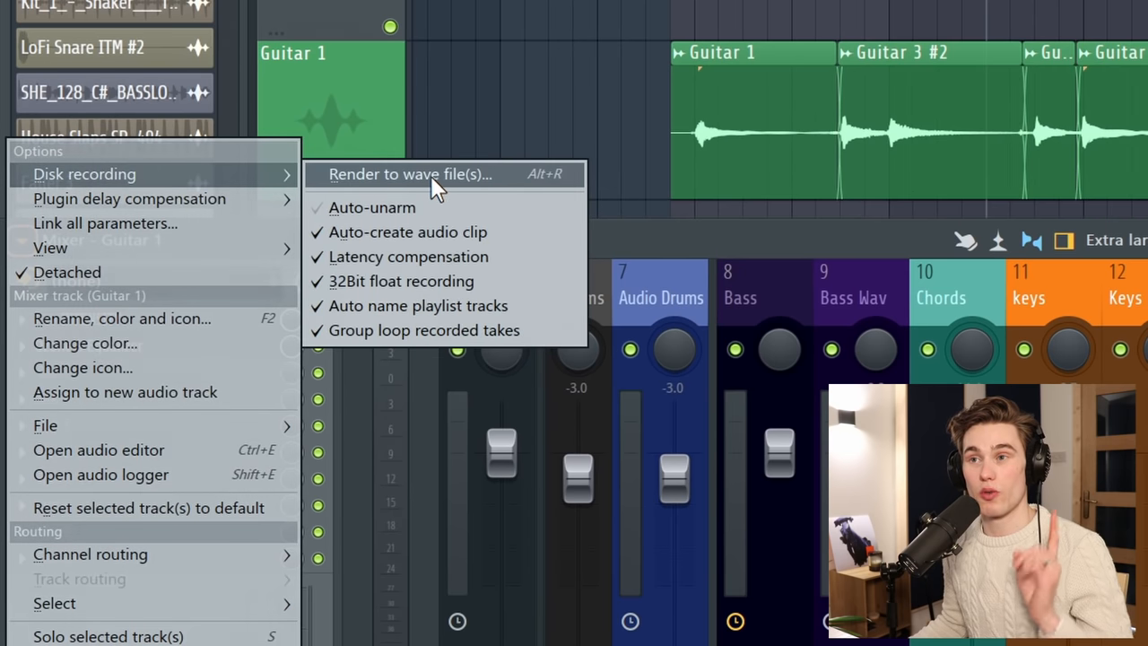
{"action": "mouse_move", "coordinate": [452, 190]}
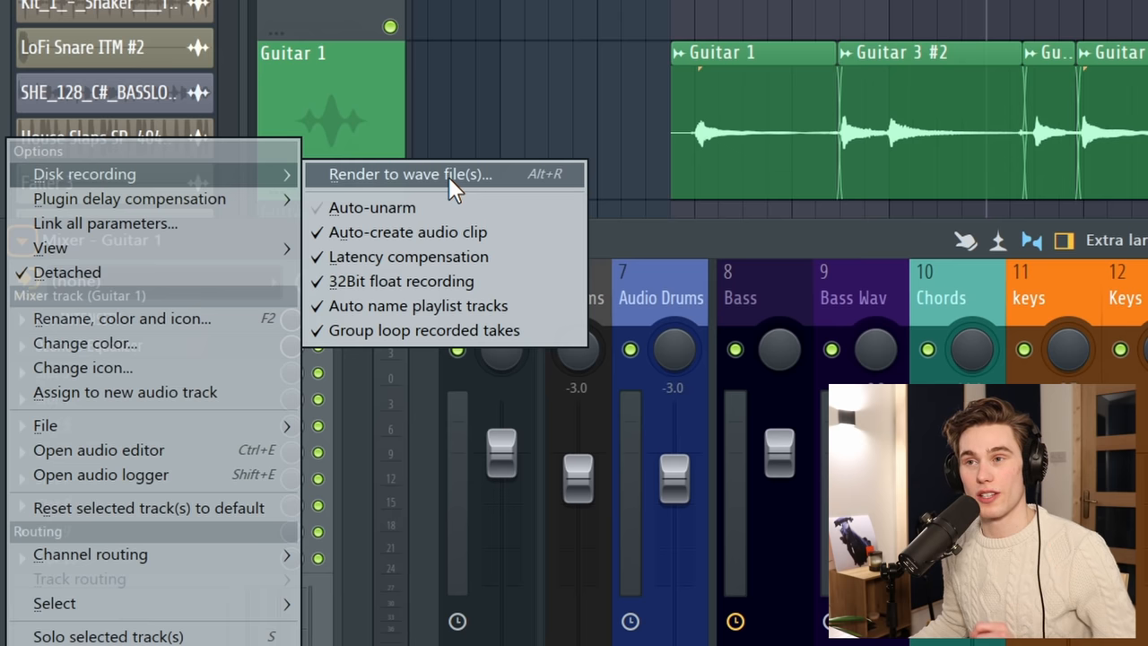
{"action": "left_click", "coordinate": [409, 174]}
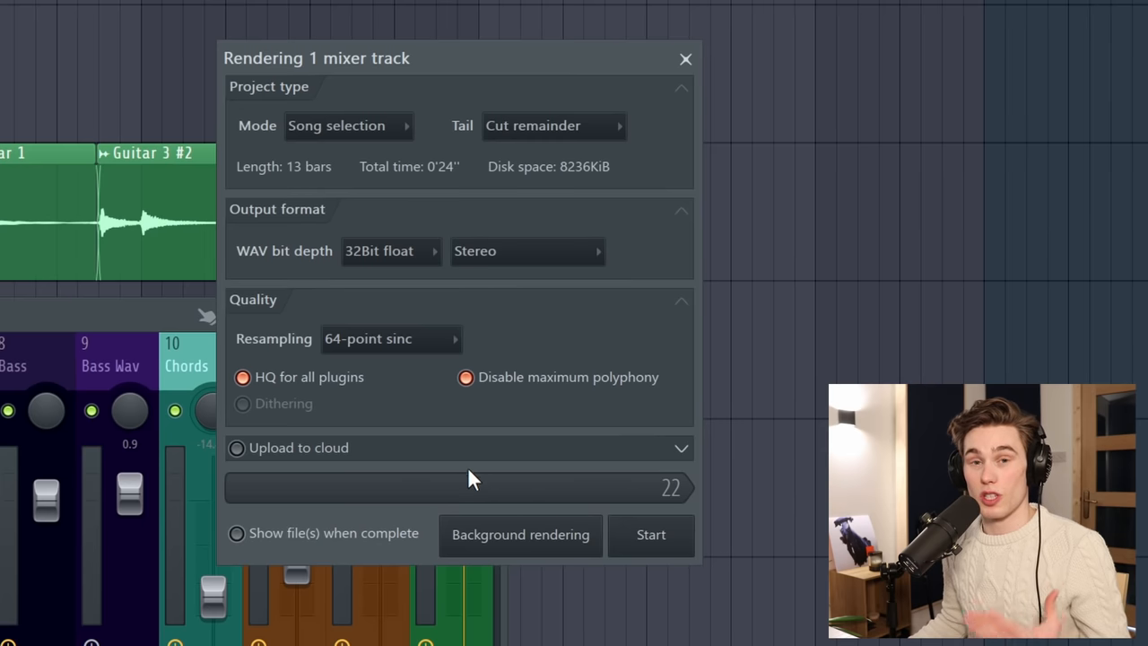
Render the Guitar 1 mixer track at 24-bit int WAV with the tail remainder kept
{"action": "left_click", "coordinate": [391, 252]}
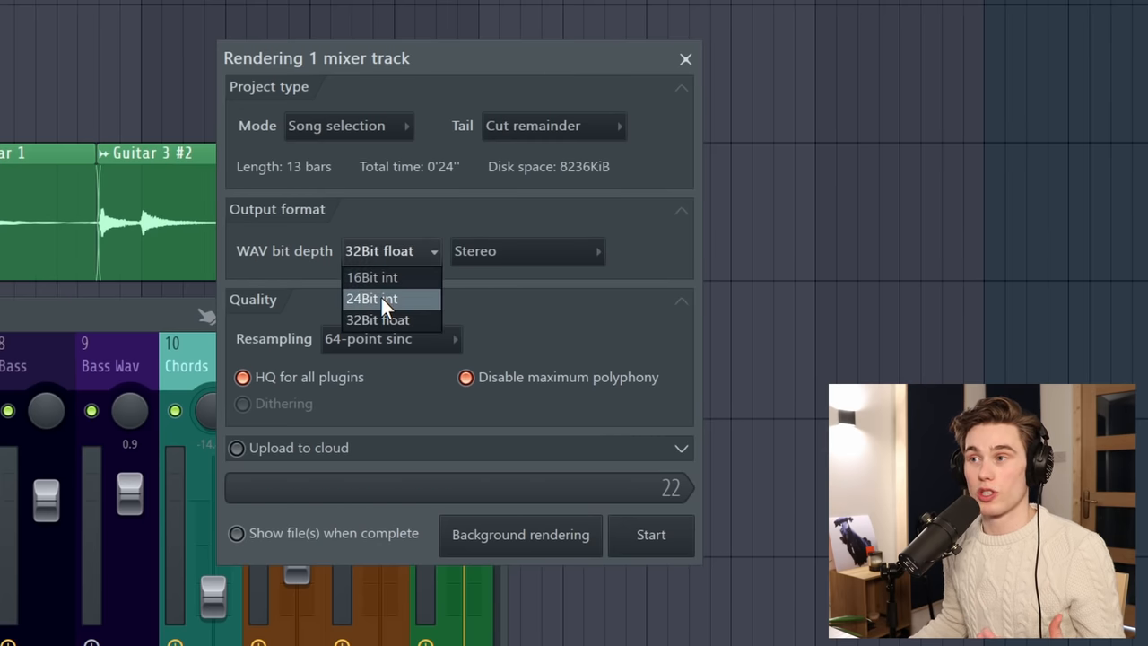
{"action": "left_click", "coordinate": [371, 298]}
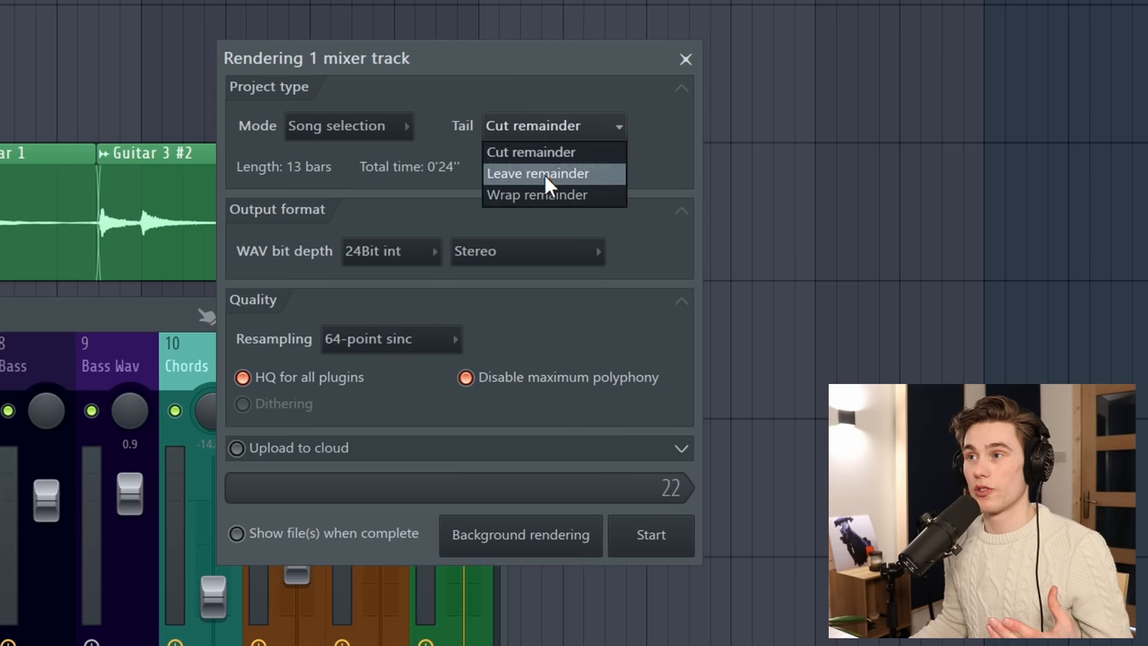
{"action": "left_click", "coordinate": [538, 172]}
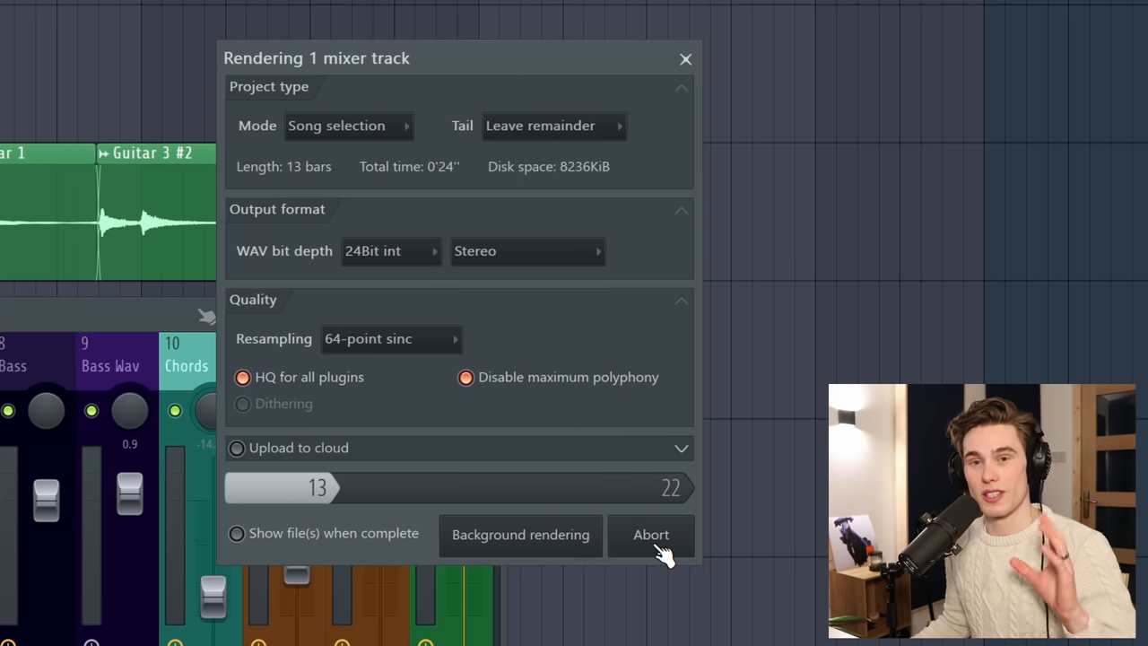
{"action": "left_click", "coordinate": [651, 535]}
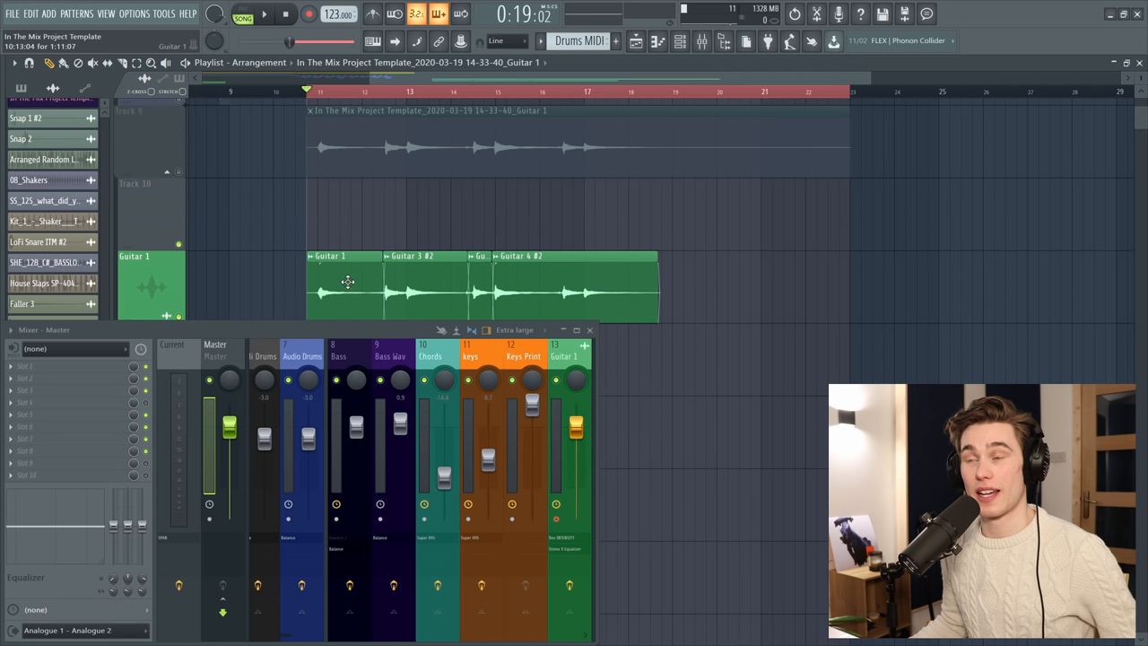
{"action": "mouse_move", "coordinate": [744, 156]}
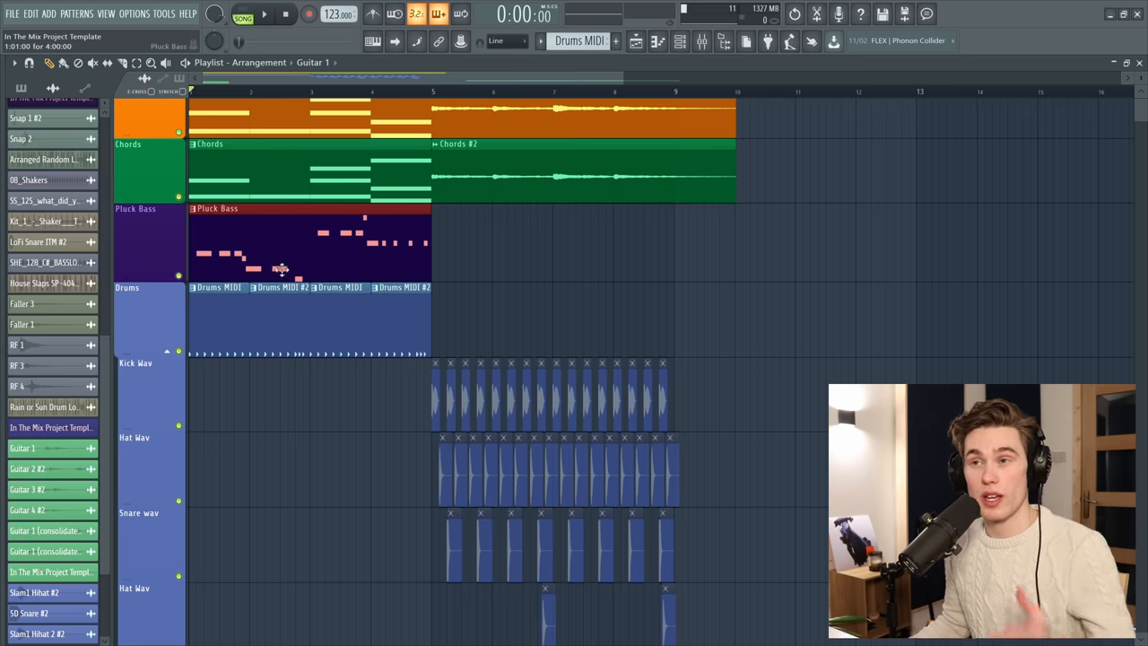
{"action": "mouse_move", "coordinate": [335, 255]}
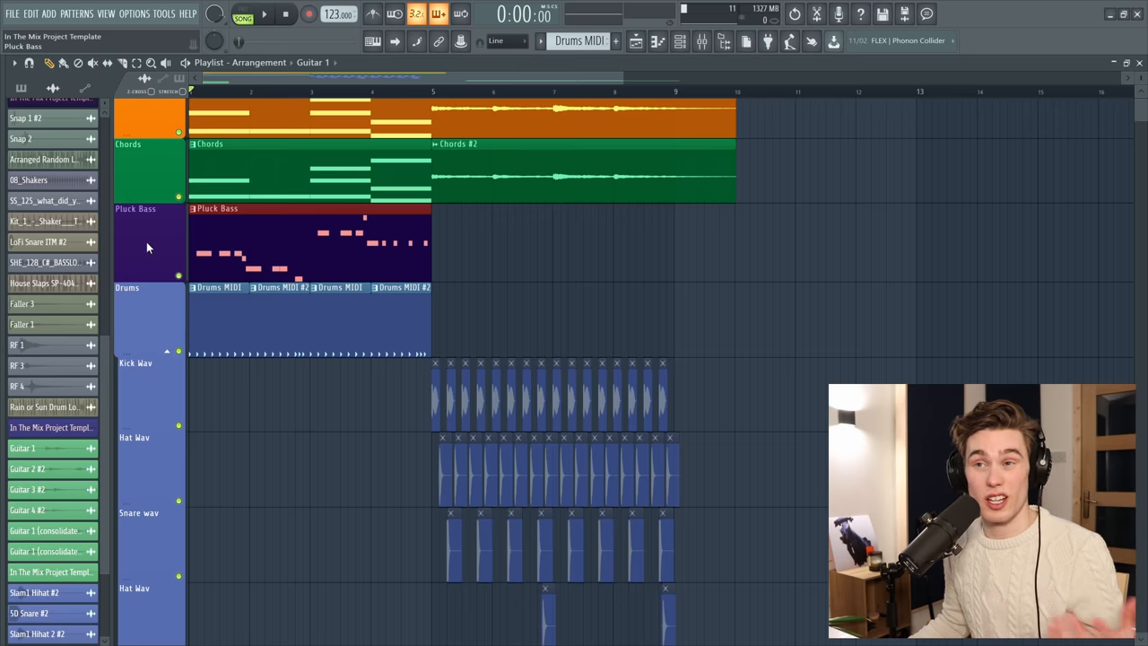
{"action": "mouse_move", "coordinate": [154, 247]}
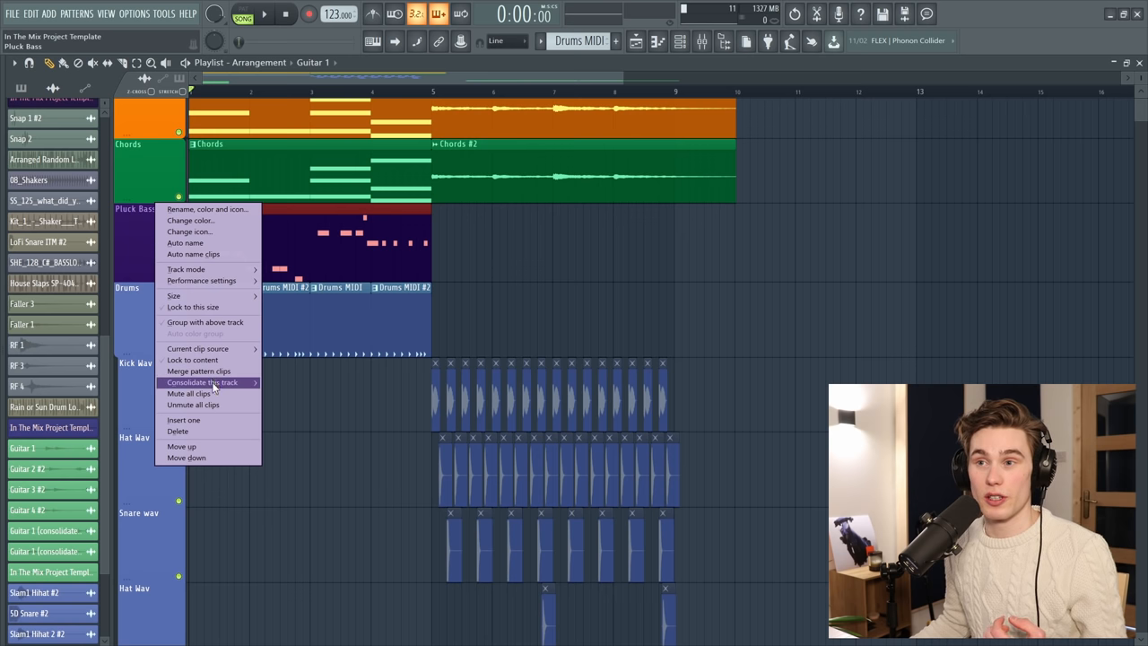
Consolidate the whole Pluck Bass MIDI track and start its render to a new audio file
{"action": "left_click", "coordinate": [201, 382]}
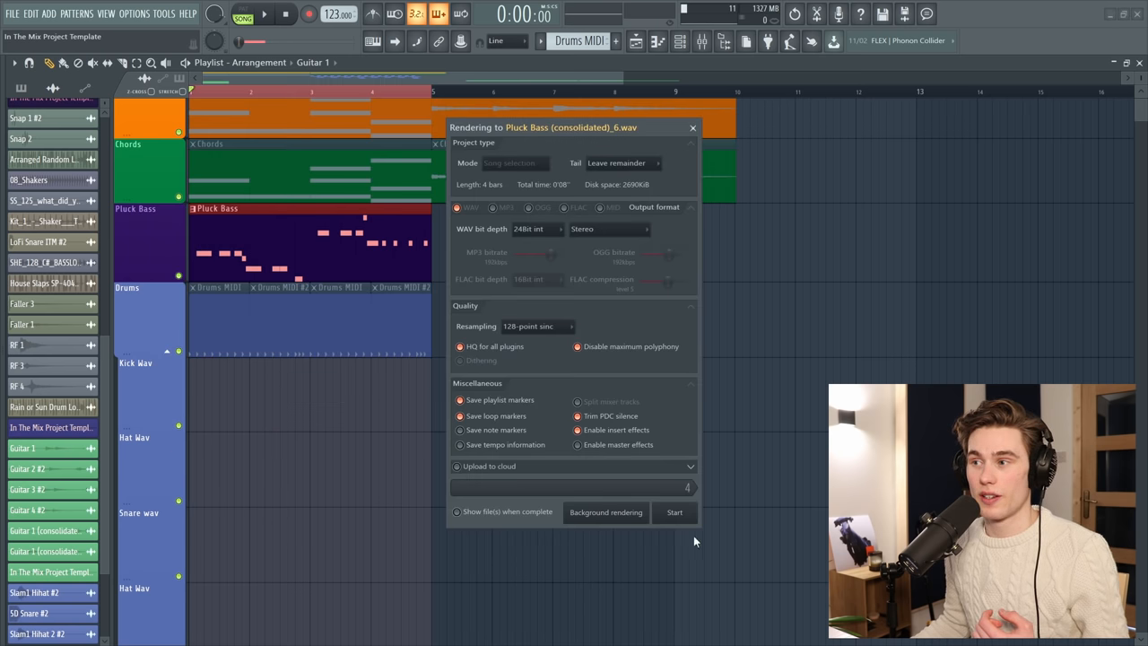
{"action": "left_click", "coordinate": [674, 512]}
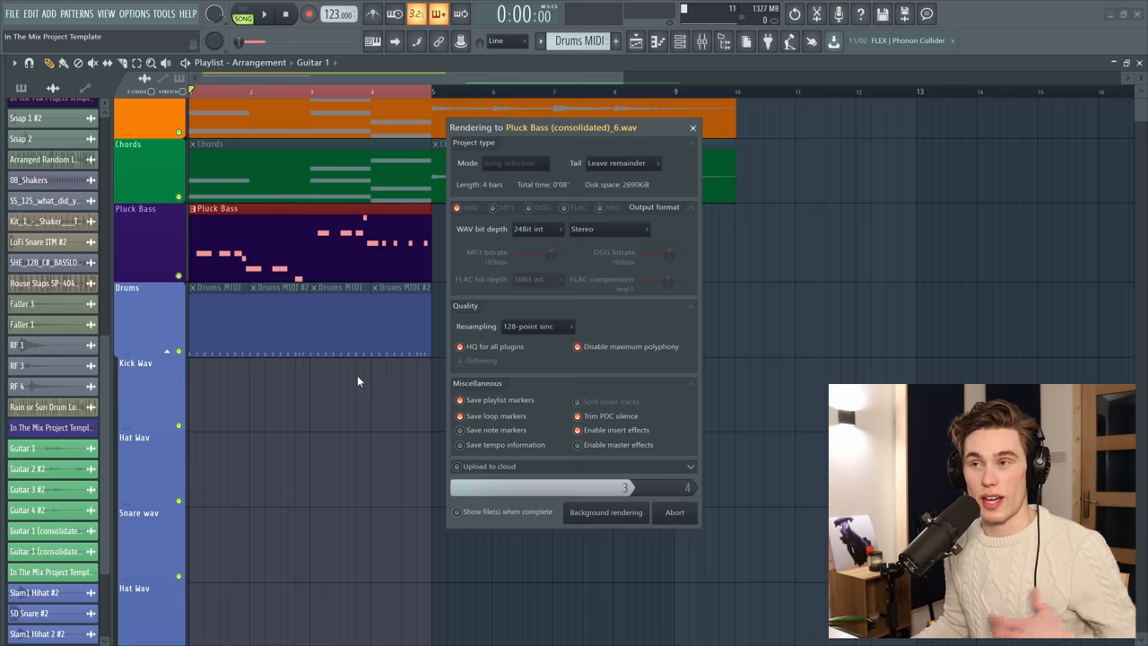